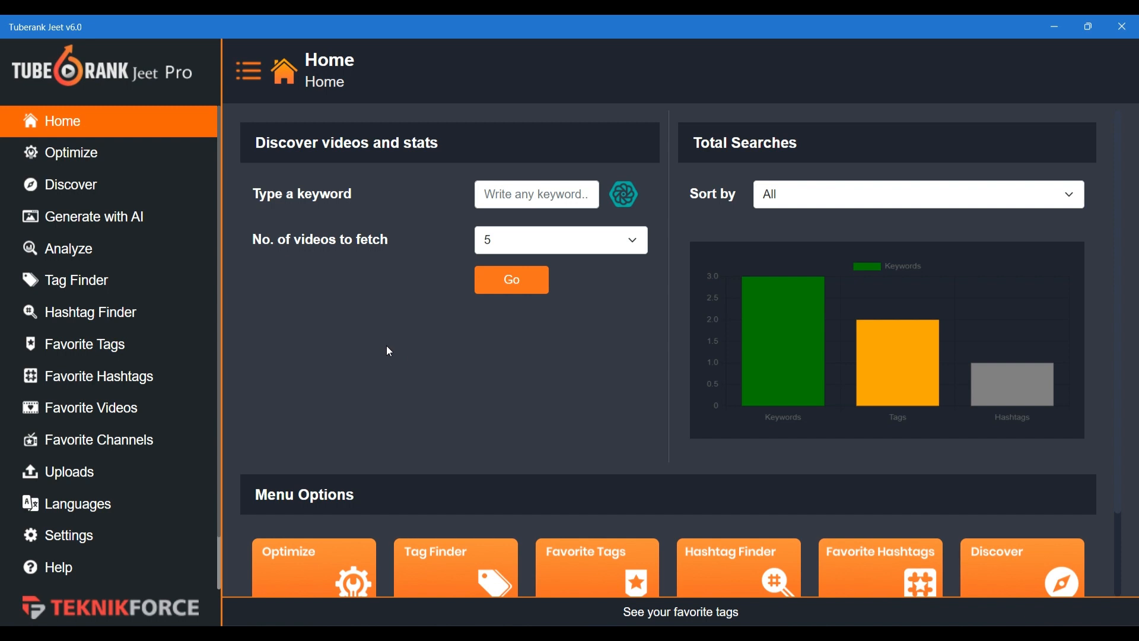
{"action": "mouse_move", "coordinate": [300, 286]}
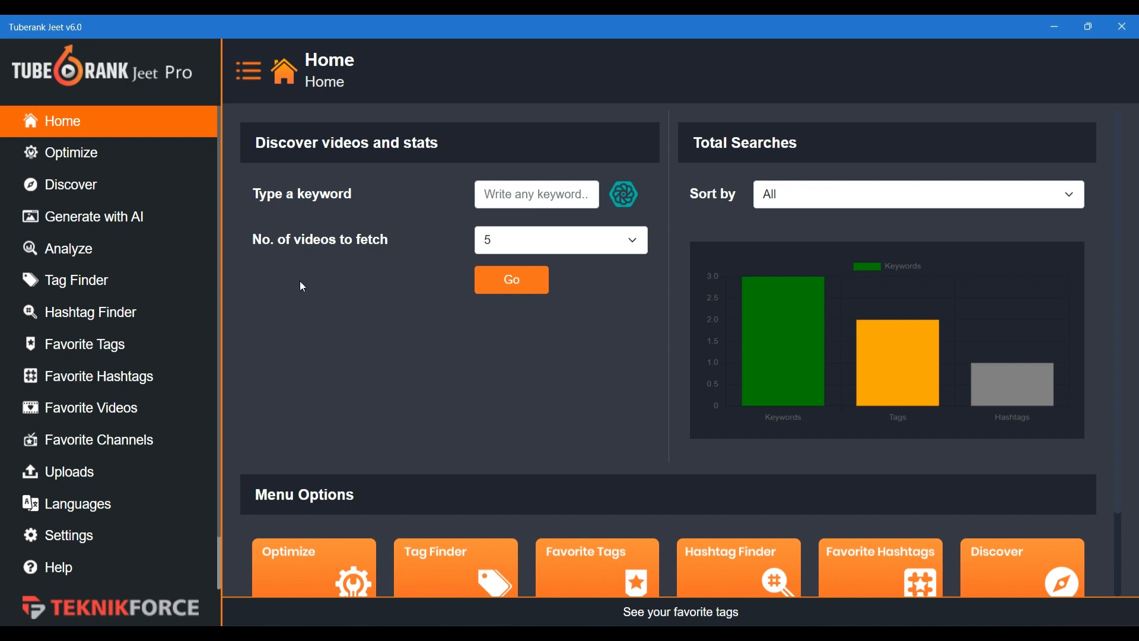
{"action": "mouse_move", "coordinate": [122, 211]}
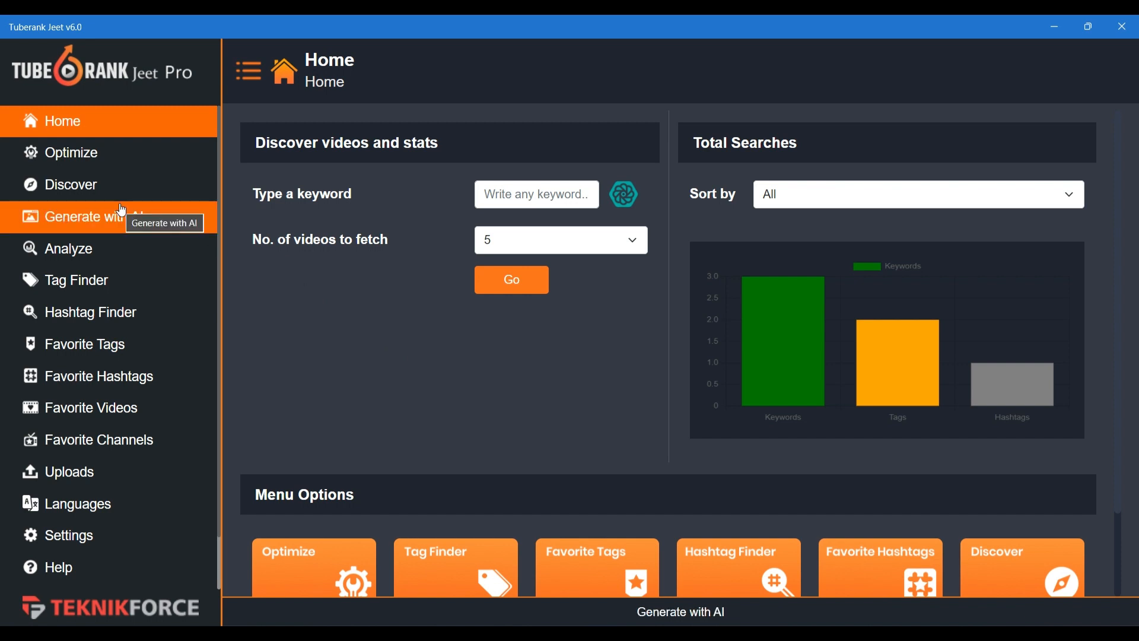
- Enter the AI generator topic 'How to make the best coffee at home'
{"action": "left_click", "coordinate": [93, 216]}
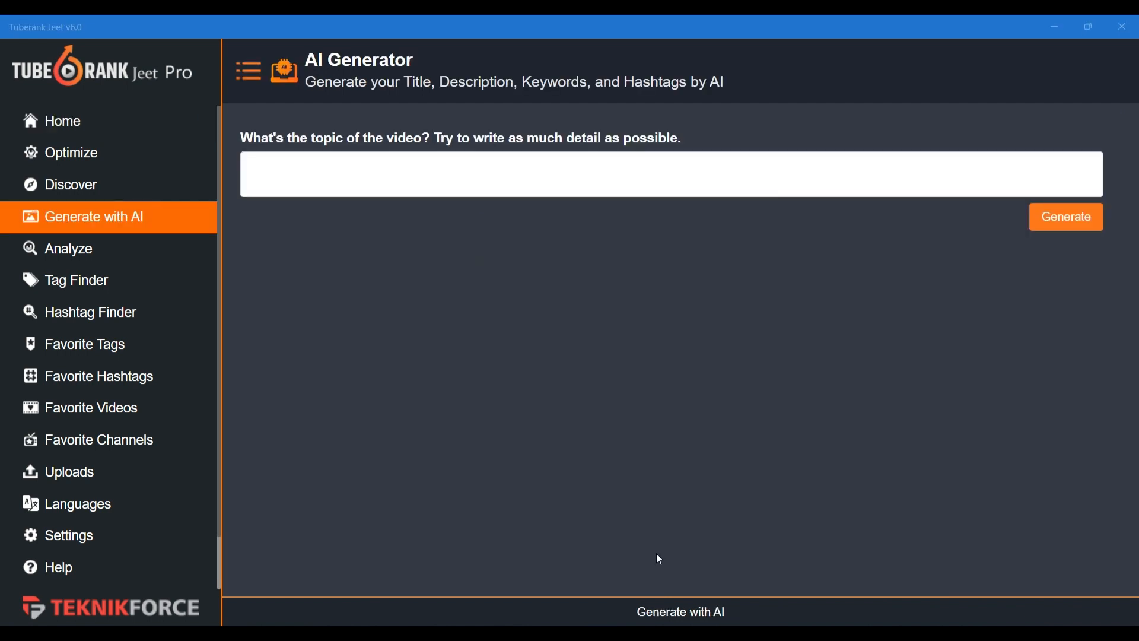
{"action": "mouse_move", "coordinate": [409, 394]}
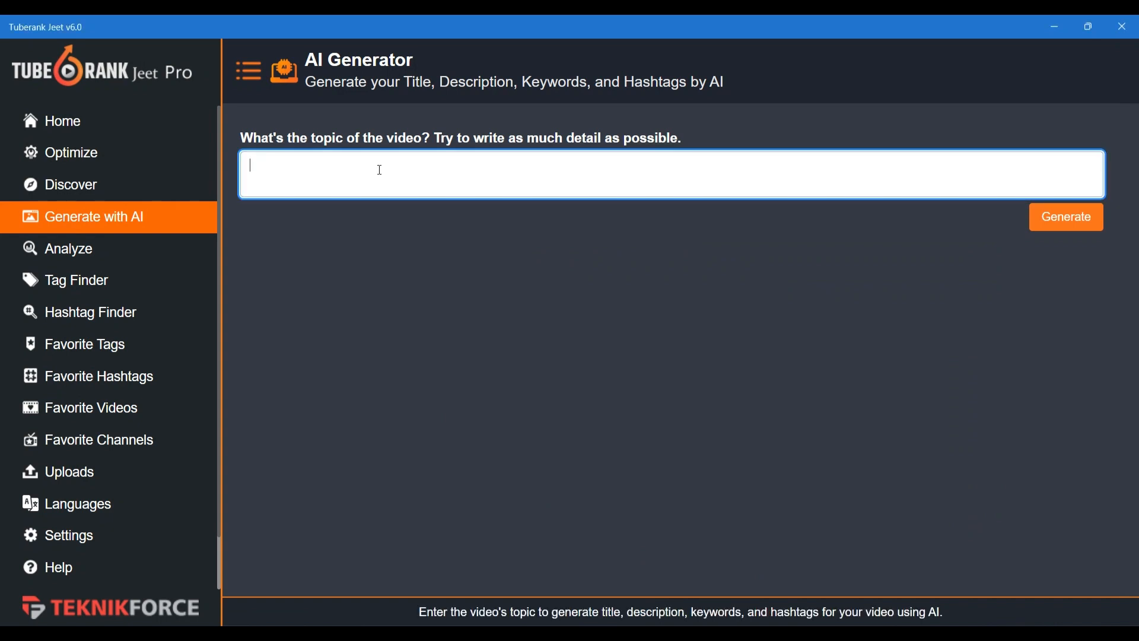
{"action": "type", "text": "How to m"}
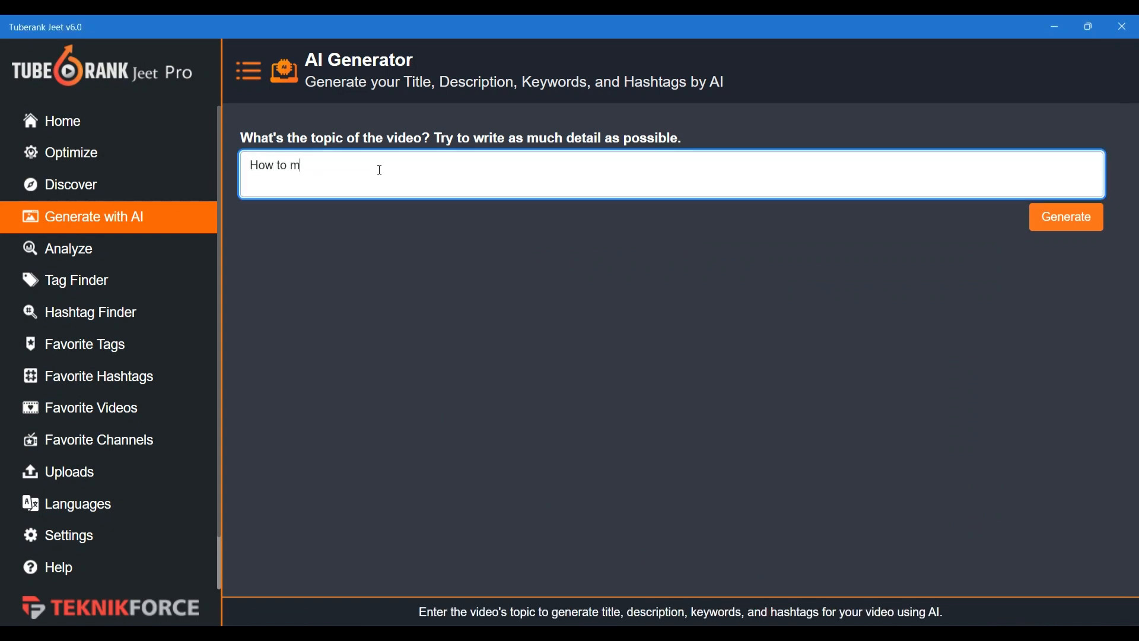
{"action": "type", "text": "ake the best co"}
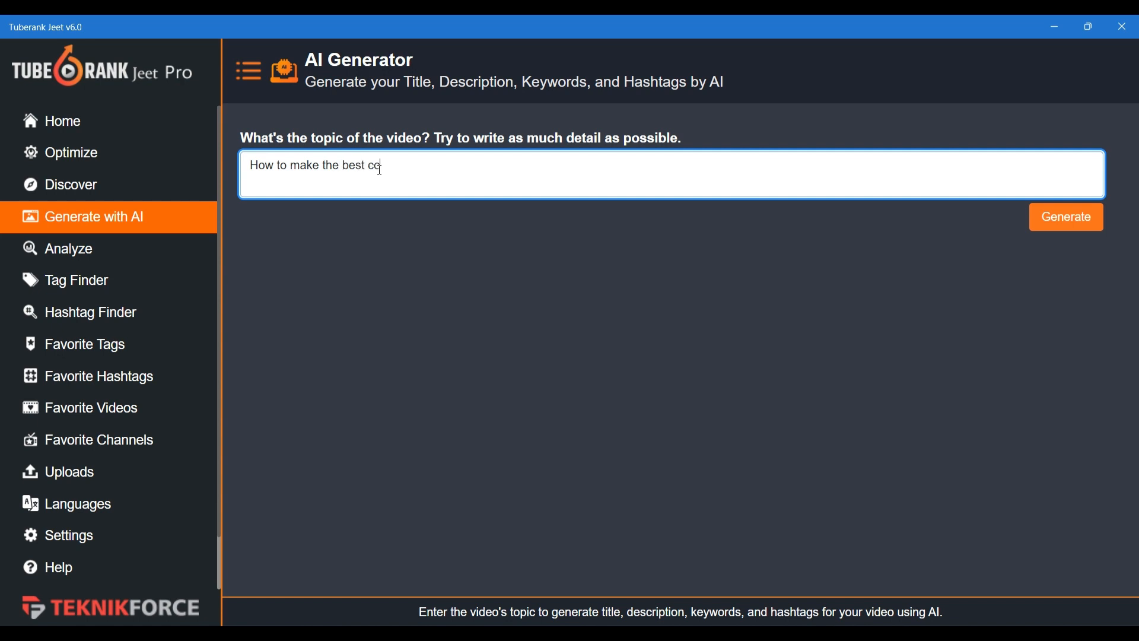
{"action": "type", "text": "ffee at hom"}
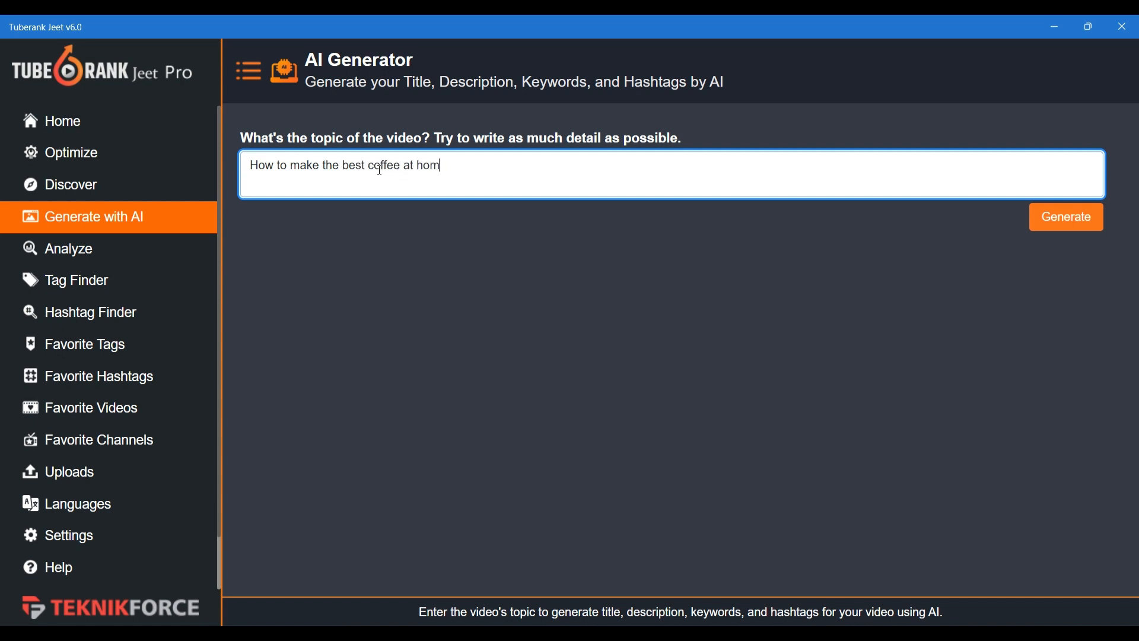
{"action": "mouse_move", "coordinate": [1065, 216]}
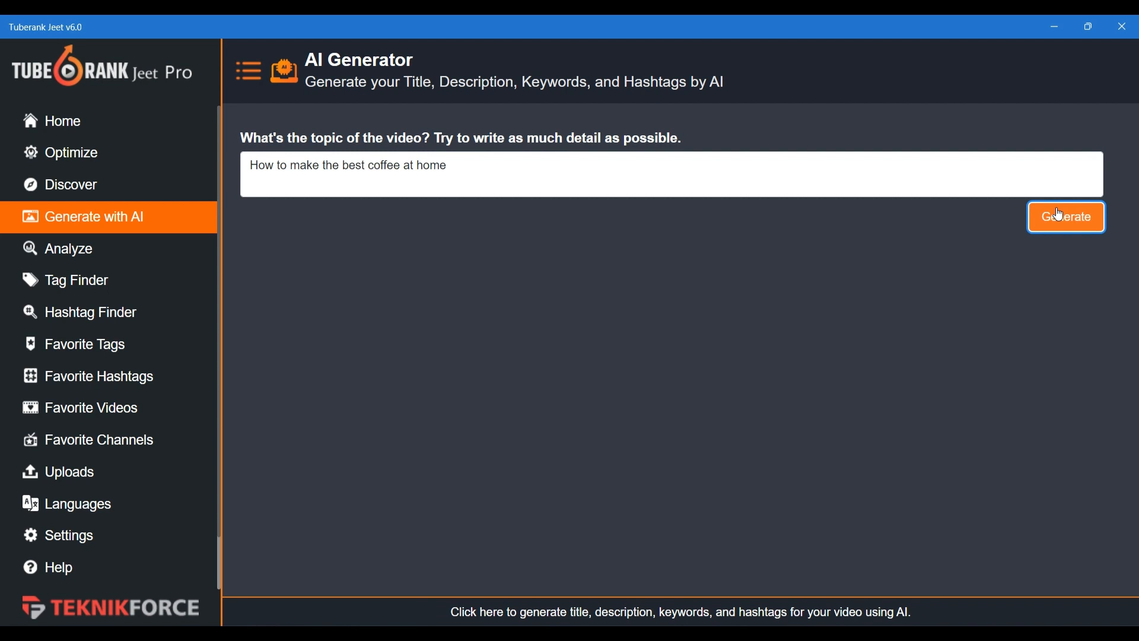
- Generate titles, description, keywords and hashtags for the coffee topic and review the results
{"action": "left_click", "coordinate": [1065, 216]}
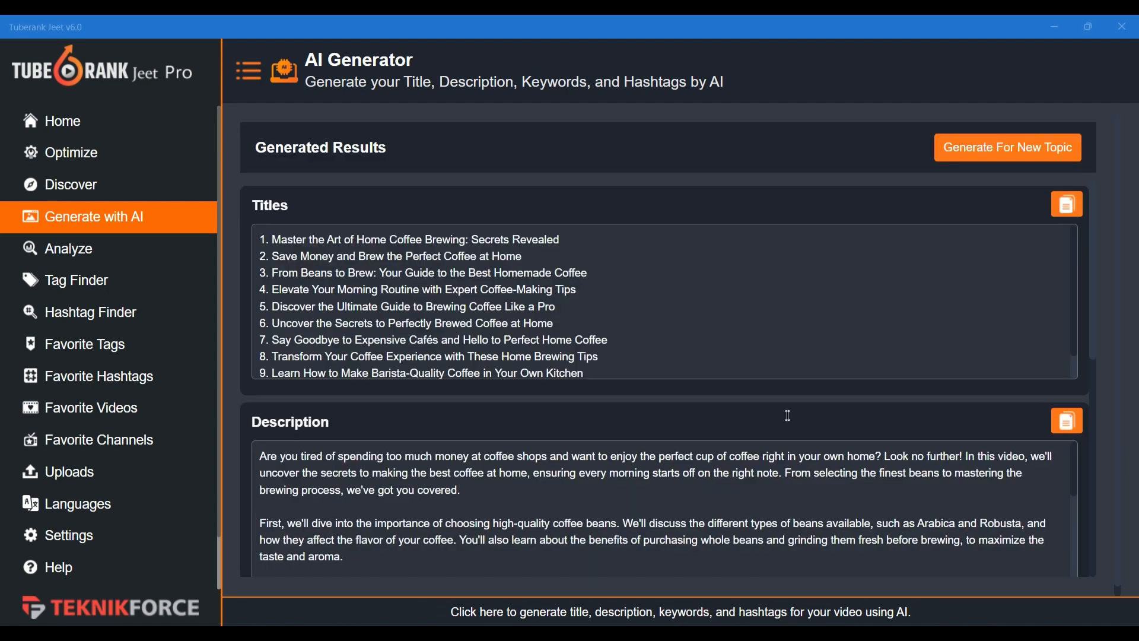
{"action": "scroll", "scroll_direction": "down", "scroll_amount": 3}
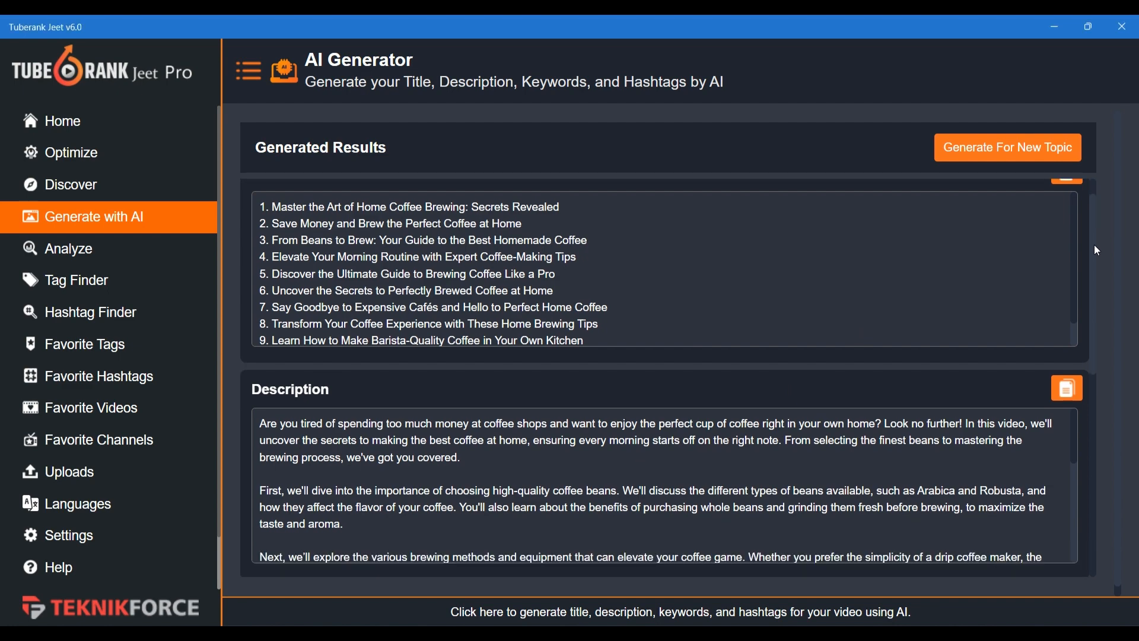
{"action": "scroll", "scroll_direction": "down", "scroll_amount": 3}
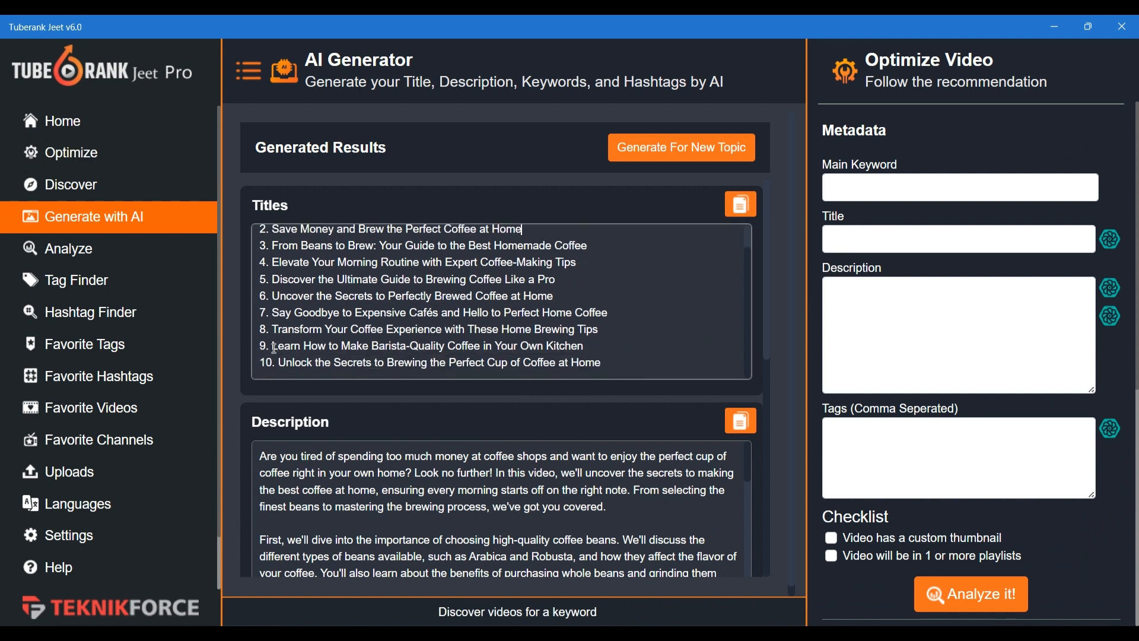
- Fill the Title field with 'Master the Art of Home Coffee Brewing: Secrets Revealed'
{"action": "scroll", "scroll_direction": "up", "scroll_amount": 3}
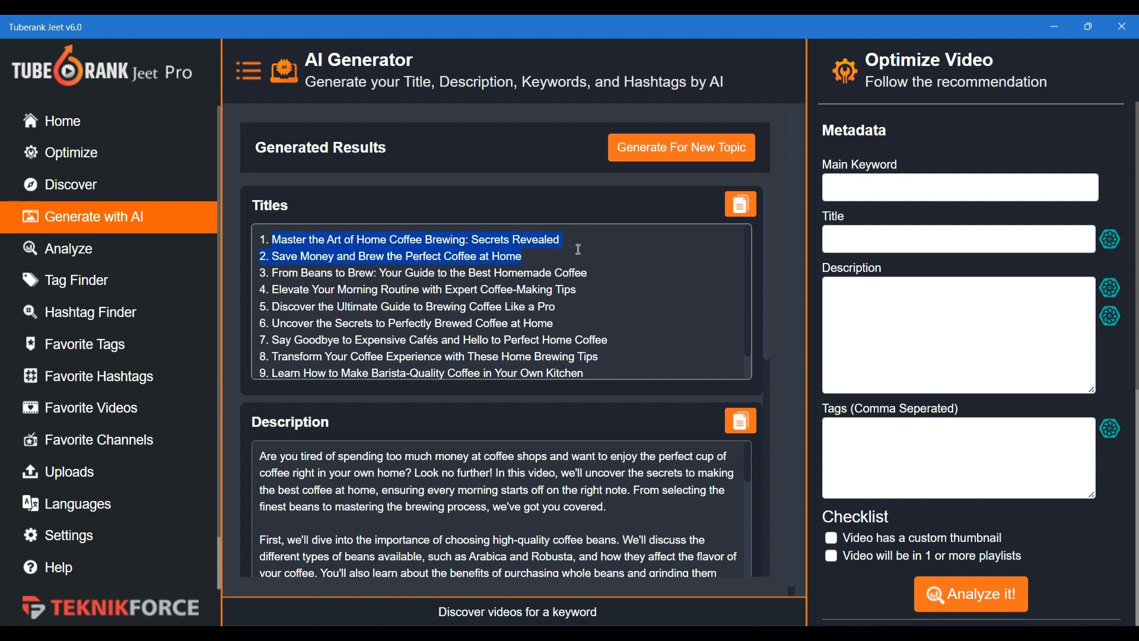
{"action": "left_click", "coordinate": [959, 239]}
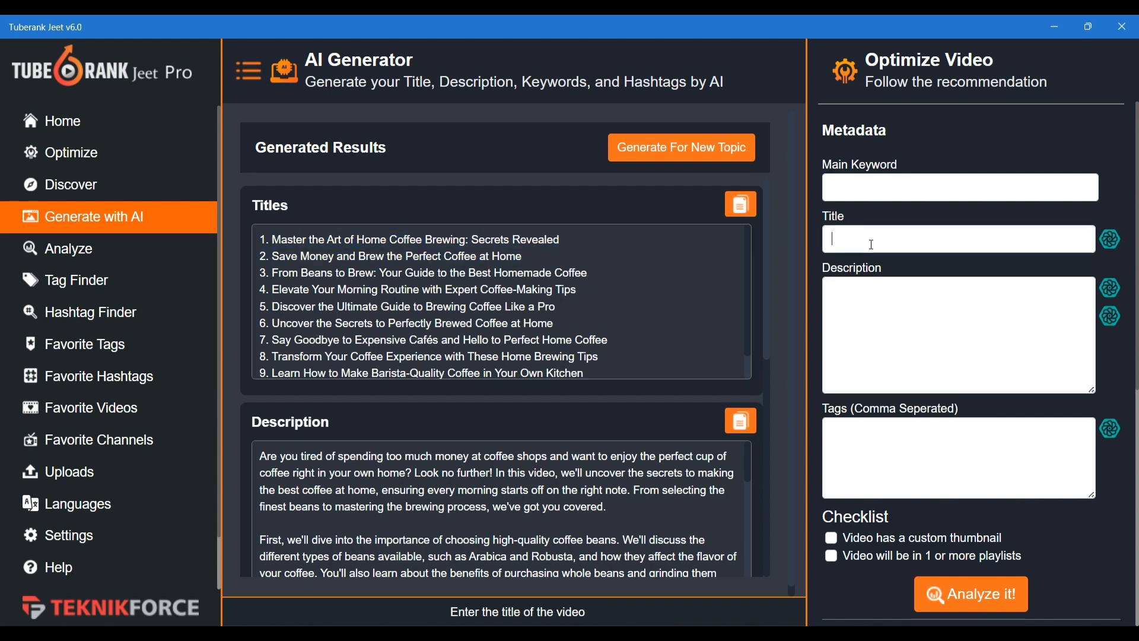
{"action": "left_click", "coordinate": [411, 239]}
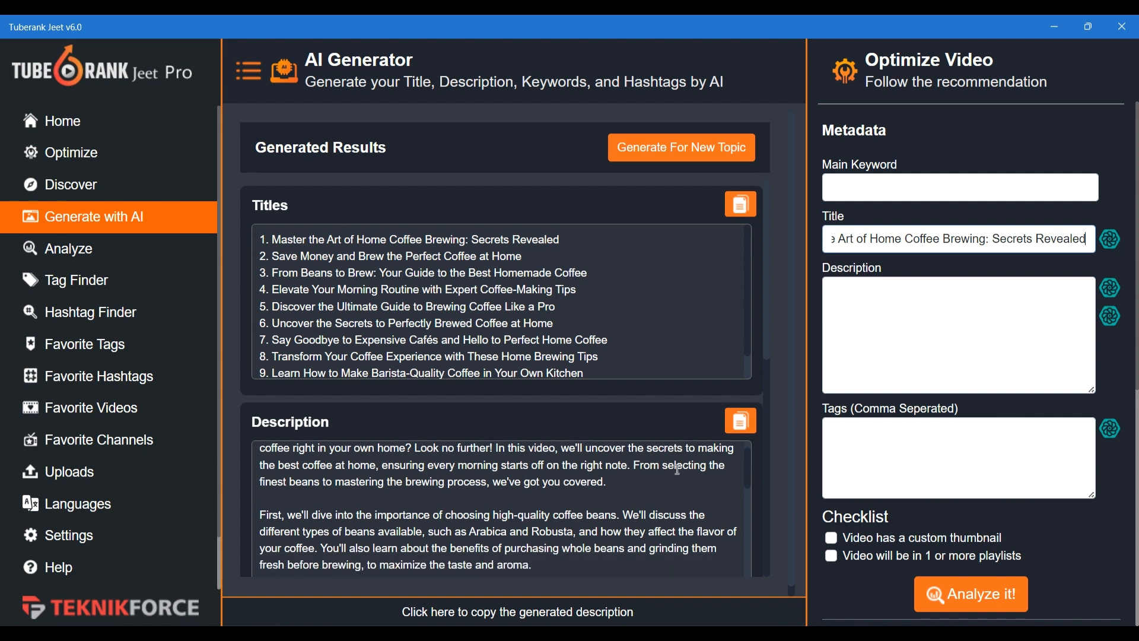
{"action": "mouse_move", "coordinate": [1109, 238]}
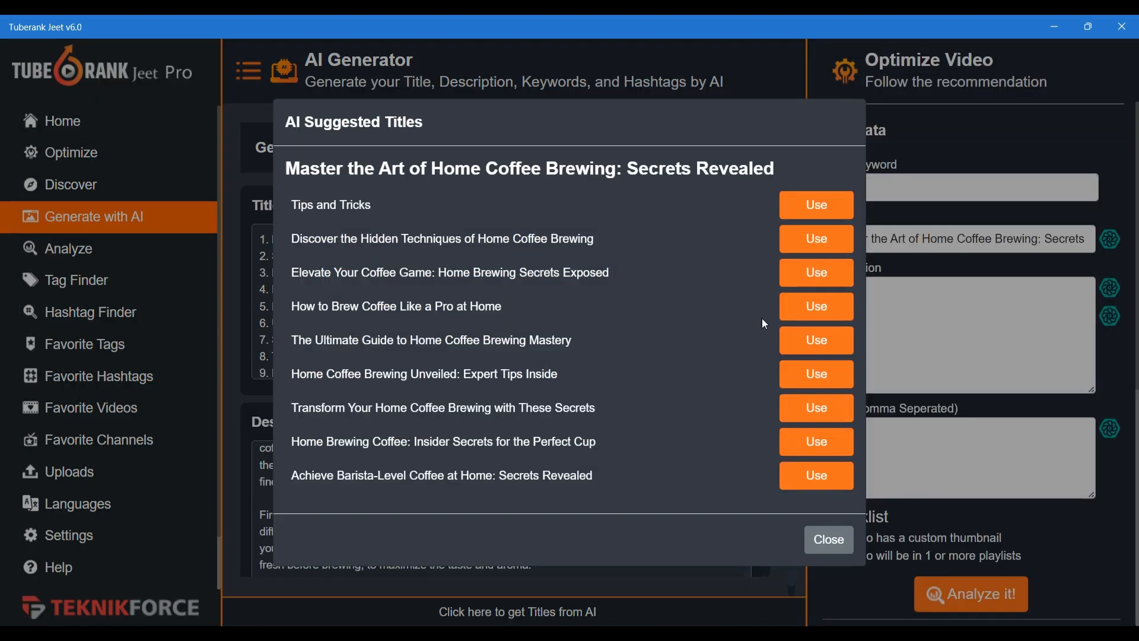
{"action": "mouse_move", "coordinate": [607, 337]}
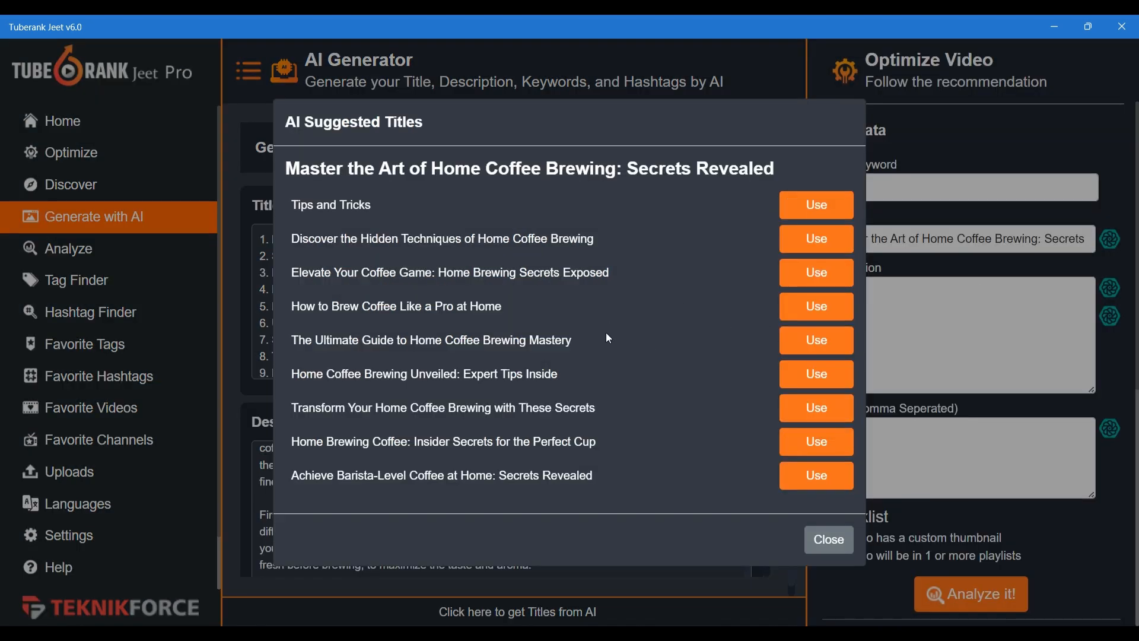
- Use the AI suggestion 'How to Brew Coffee Like a Pro at Home' as the title
{"action": "left_click", "coordinate": [815, 306]}
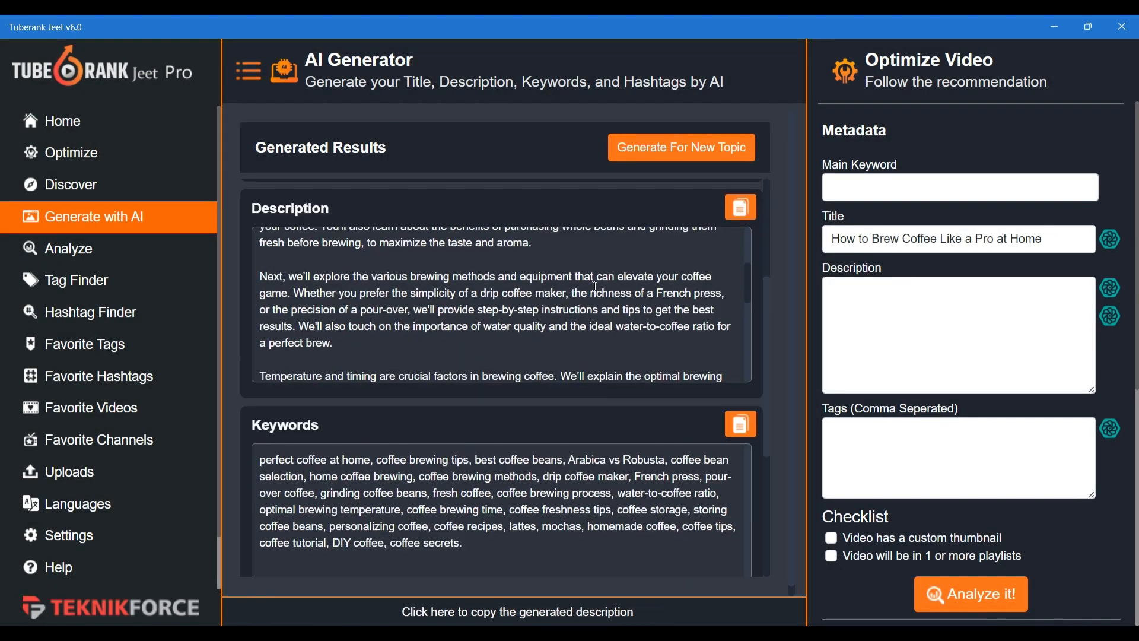
- Append 'Please subscribe!' to the generated description and copy the whole text
{"action": "scroll", "scroll_direction": "down", "scroll_amount": 3}
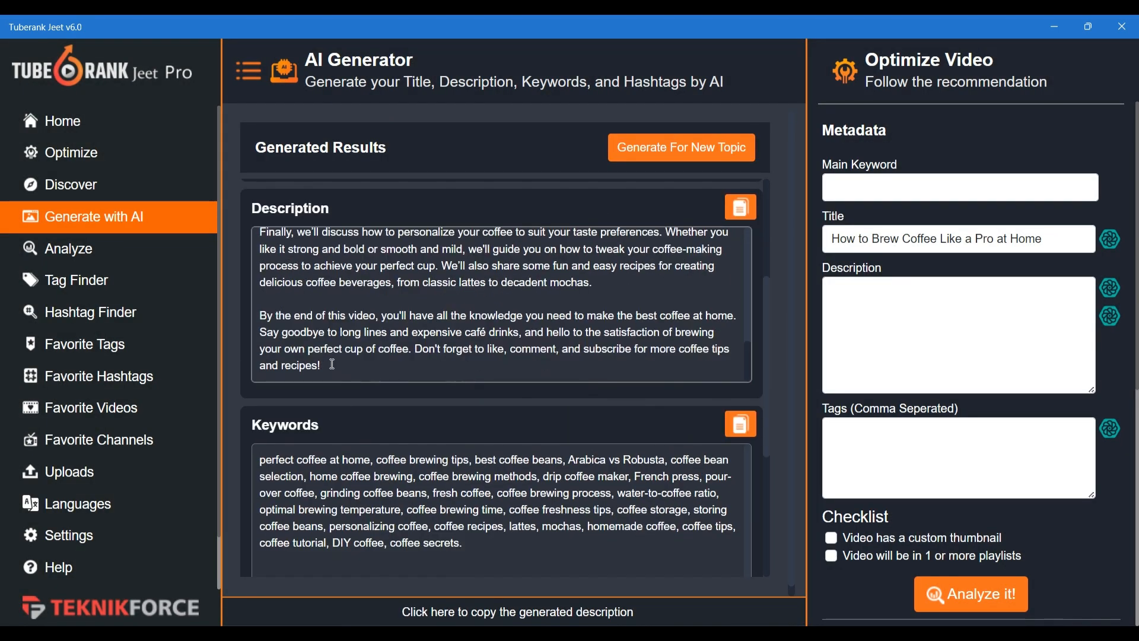
{"action": "type", "text": "Please subs"}
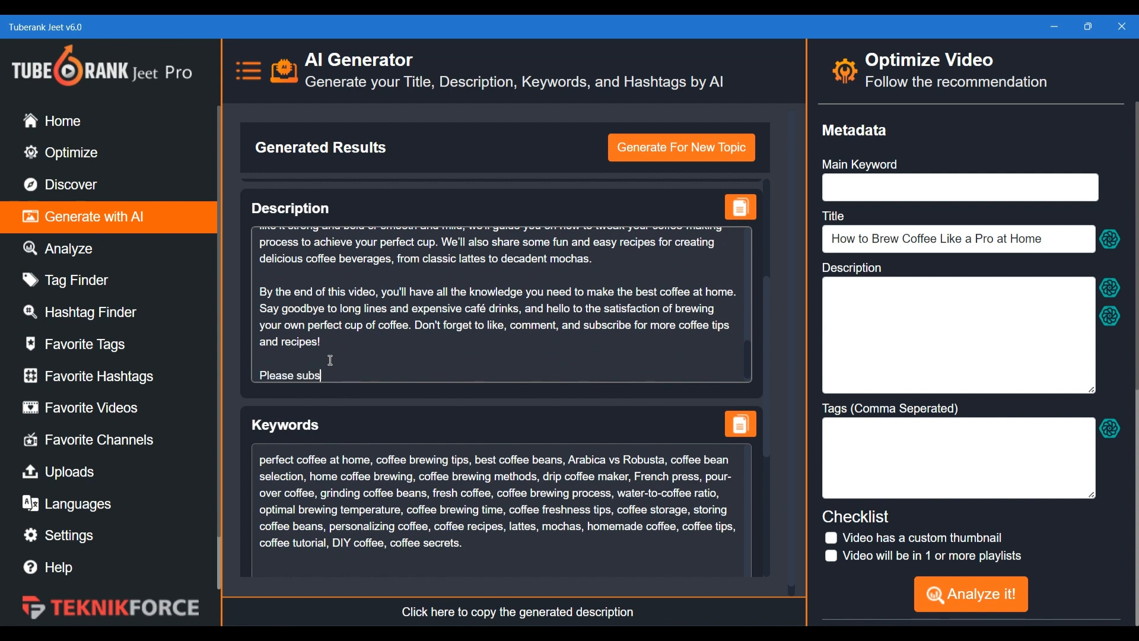
{"action": "type", "text": "cribe!"}
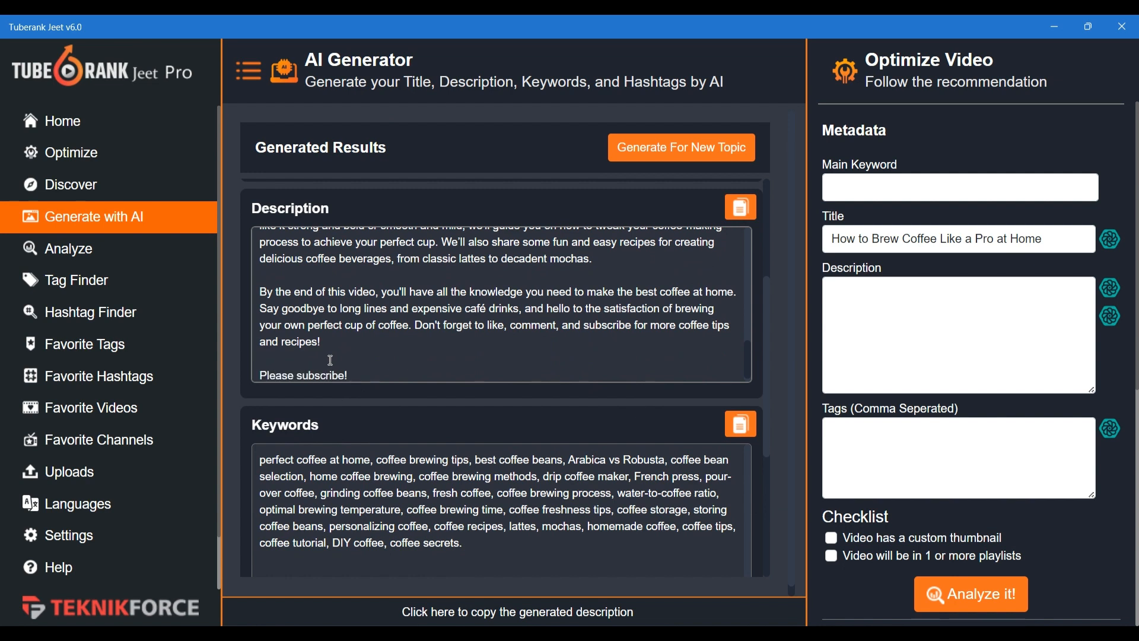
{"action": "left_click", "coordinate": [739, 207]}
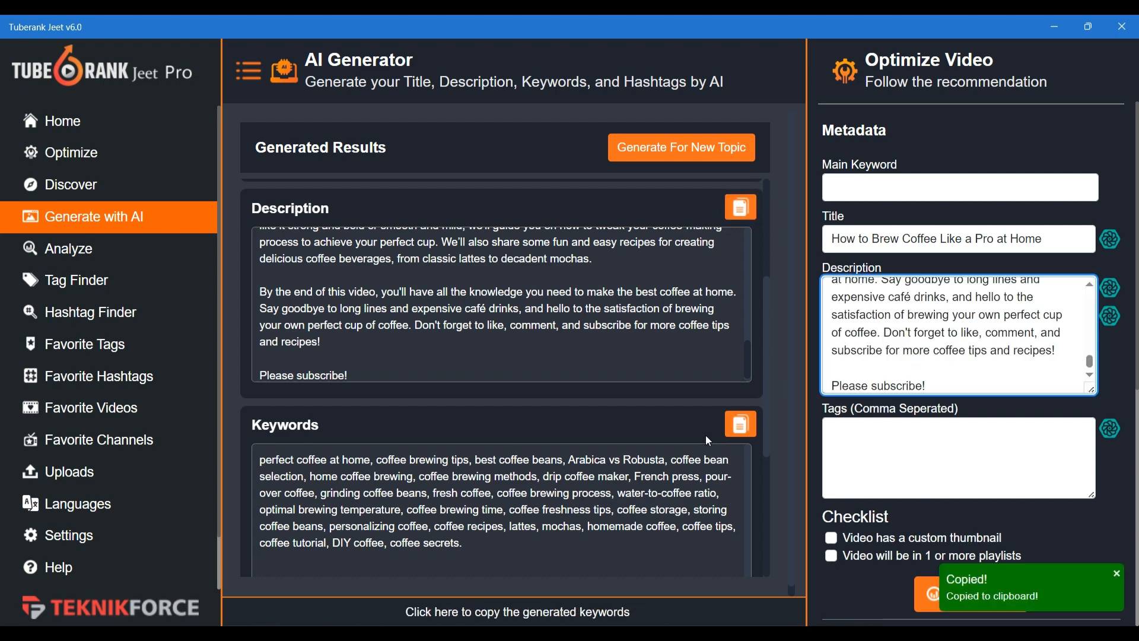
- Run a Discover search for the earlier keyword 'how to make the best coffee at home'
{"action": "scroll", "scroll_direction": "down", "scroll_amount": 3}
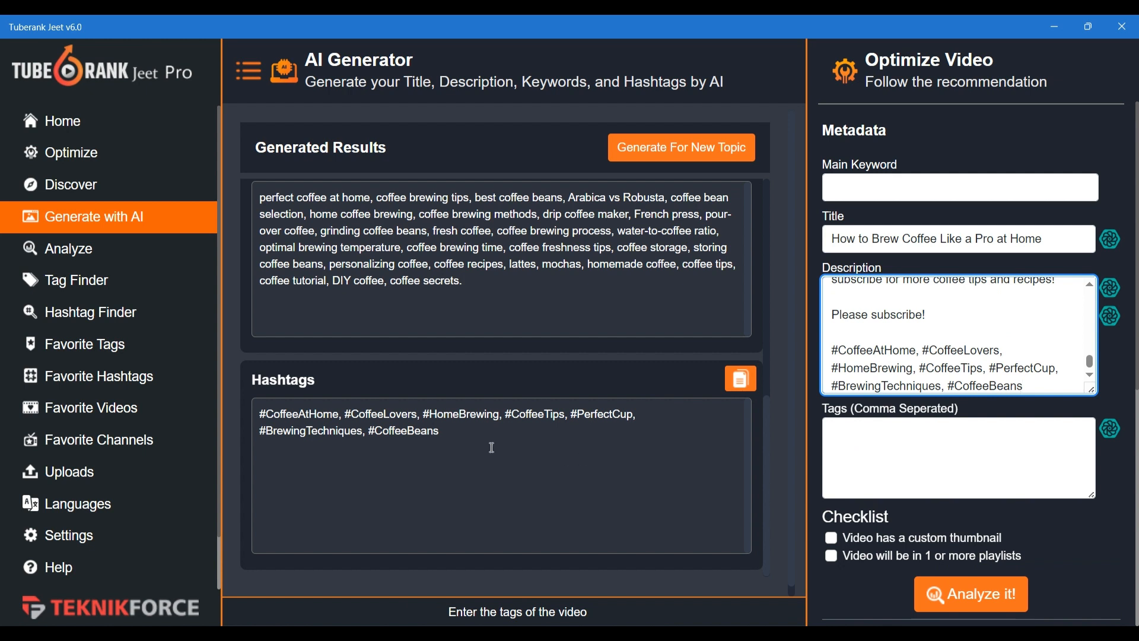
{"action": "left_click", "coordinate": [70, 184]}
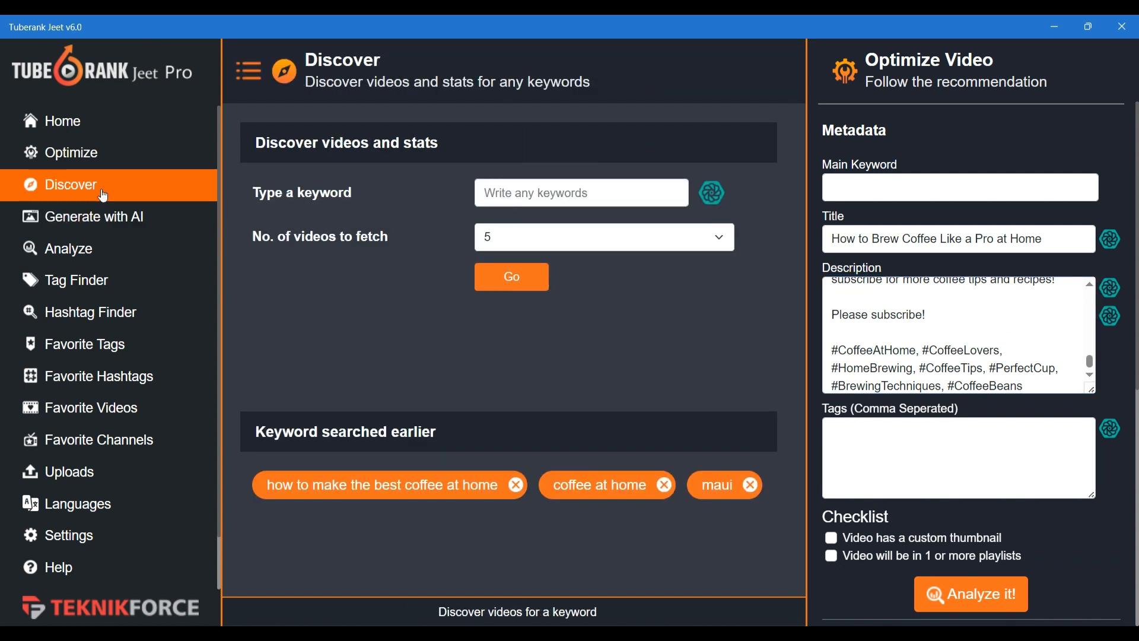
{"action": "left_click", "coordinate": [380, 484]}
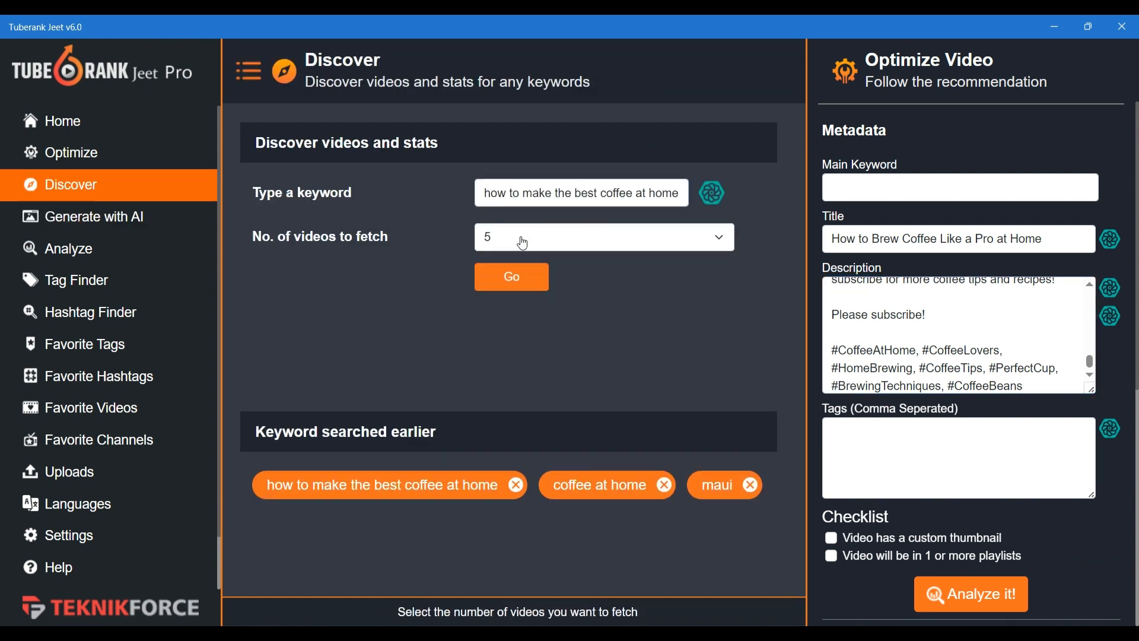
{"action": "left_click", "coordinate": [511, 277]}
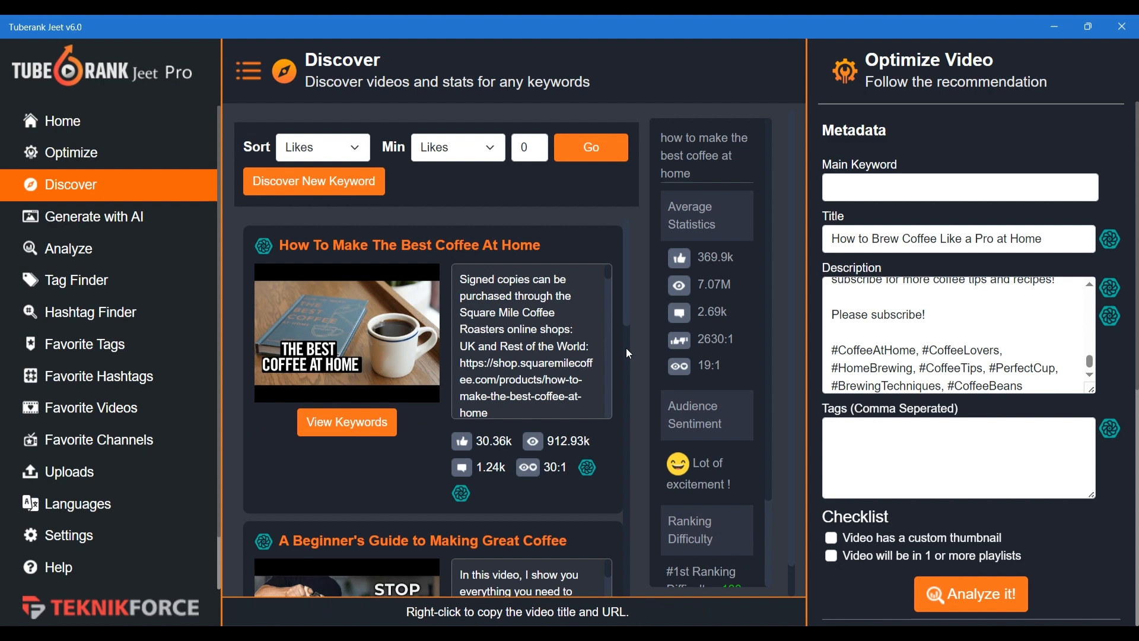
{"action": "mouse_move", "coordinate": [622, 250]}
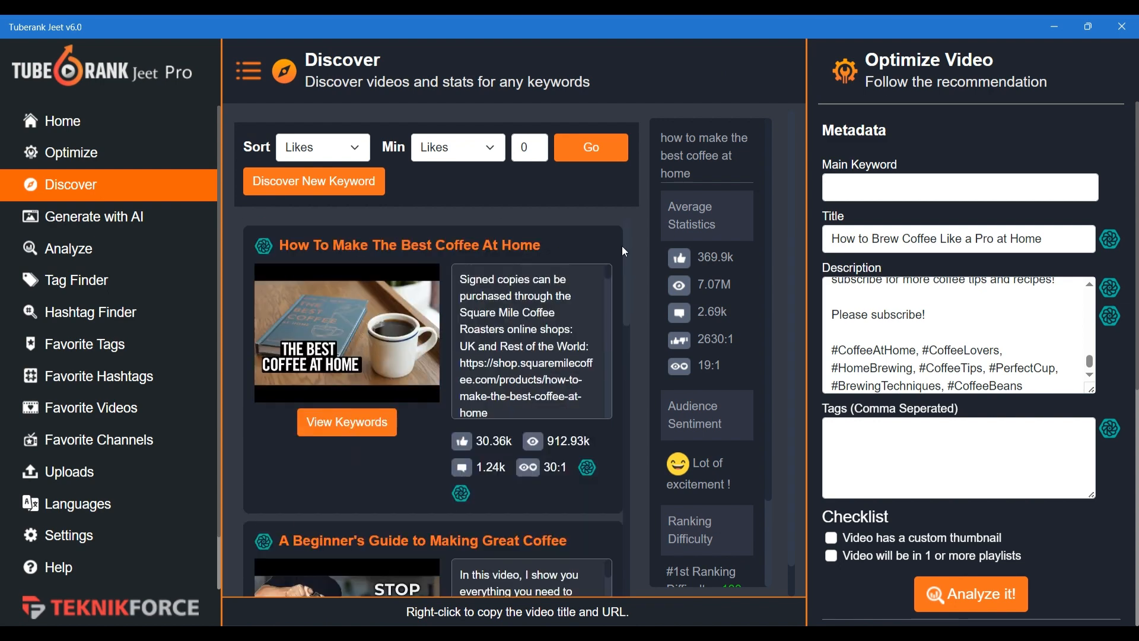
- Review the top video's title and the keyword's sentiment 'Lot of excitement' and ranking difficulty 100
{"action": "right_click", "coordinate": [432, 244]}
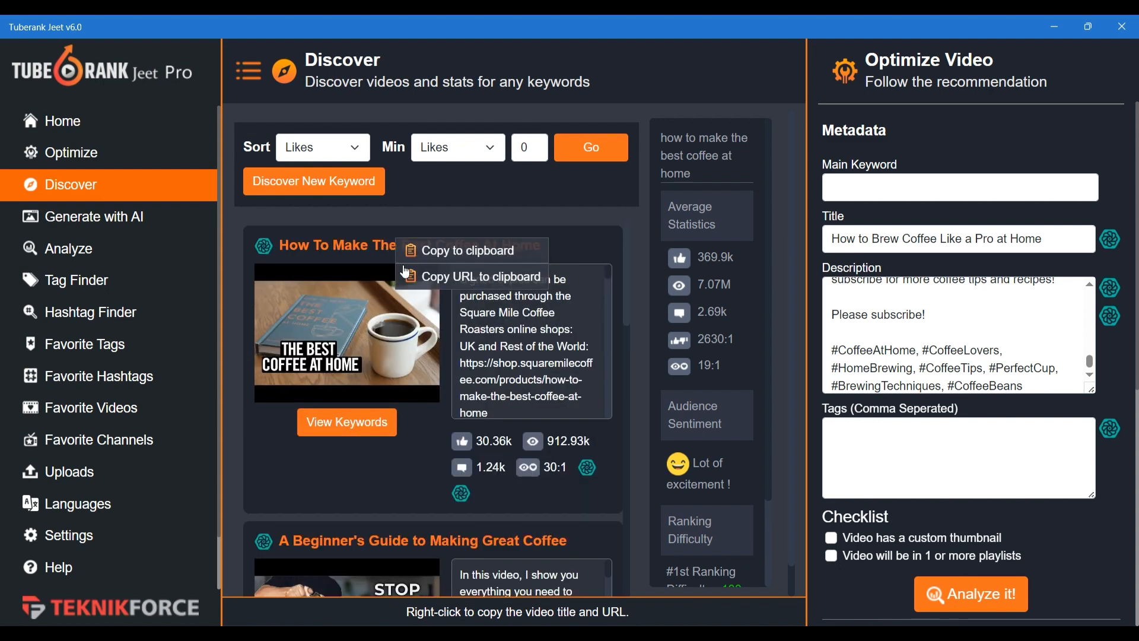
{"action": "left_click", "coordinate": [761, 242]}
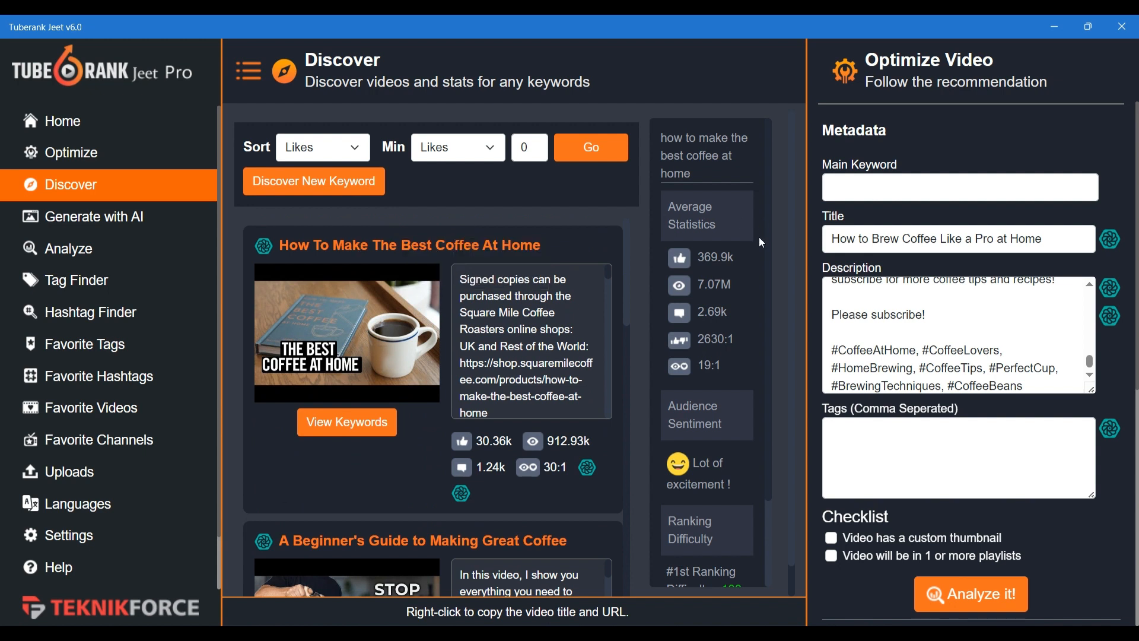
{"action": "scroll", "scroll_direction": "down", "scroll_amount": 3}
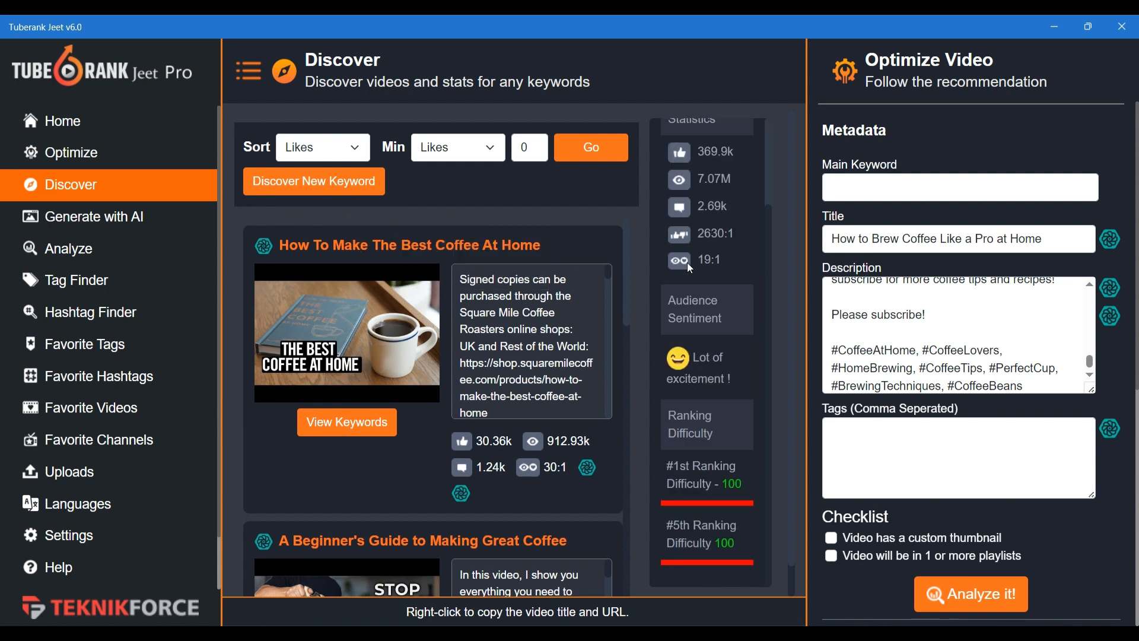
{"action": "mouse_move", "coordinate": [351, 432]}
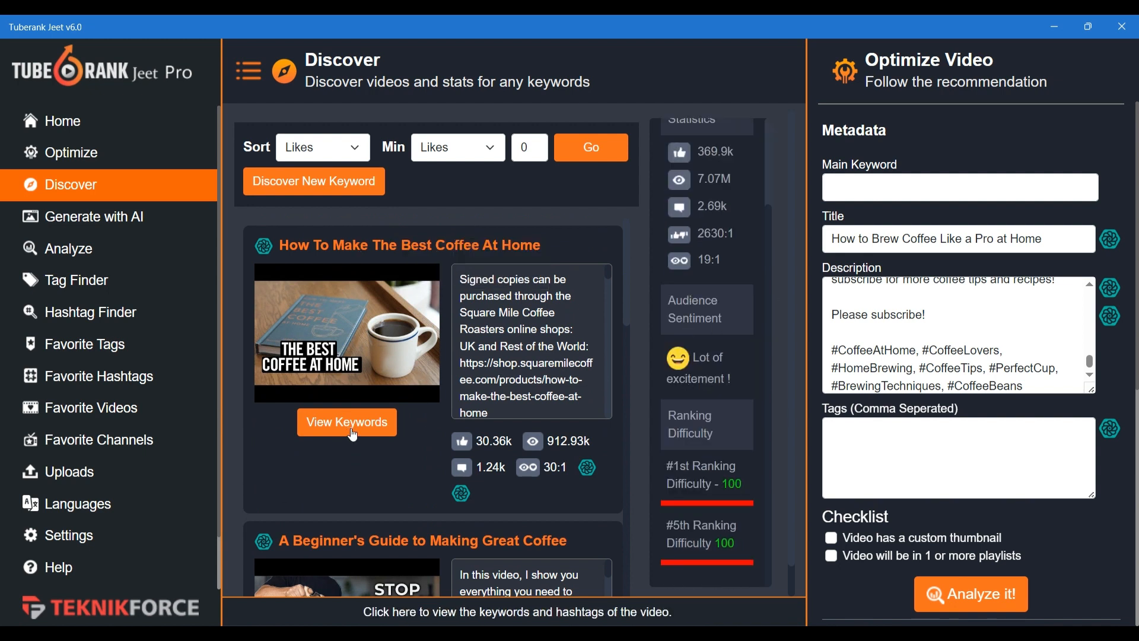
- Add tags coffee, how to and how to make coffee from the top video and begin main keyword 'Coffee'
{"action": "left_click", "coordinate": [347, 423]}
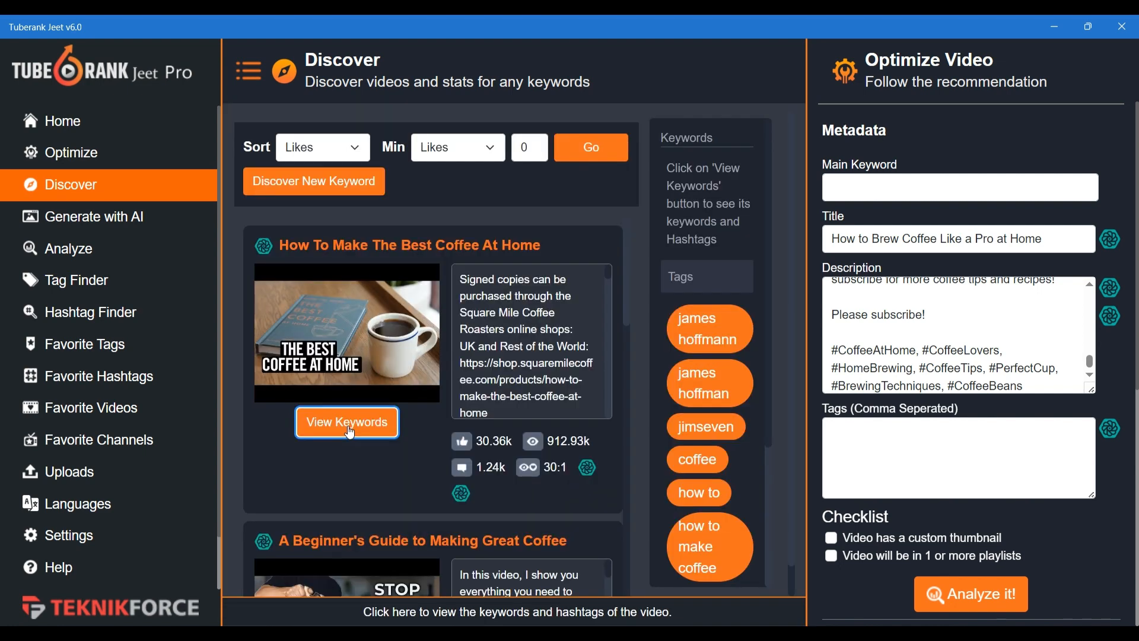
{"action": "left_click", "coordinate": [687, 458]}
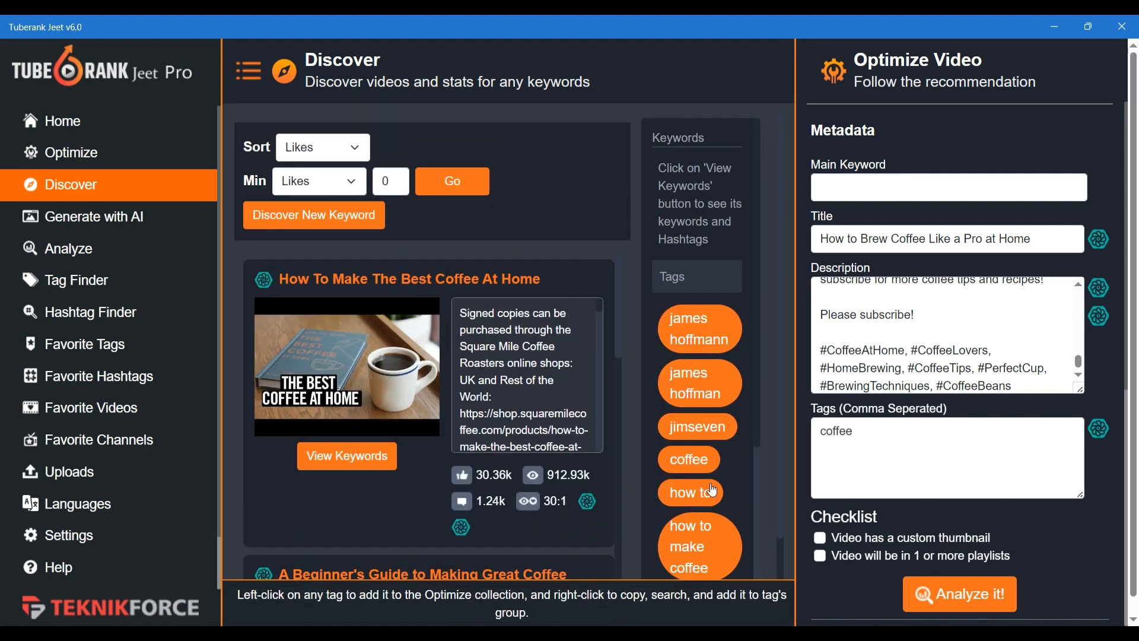
{"action": "left_click", "coordinate": [697, 546]}
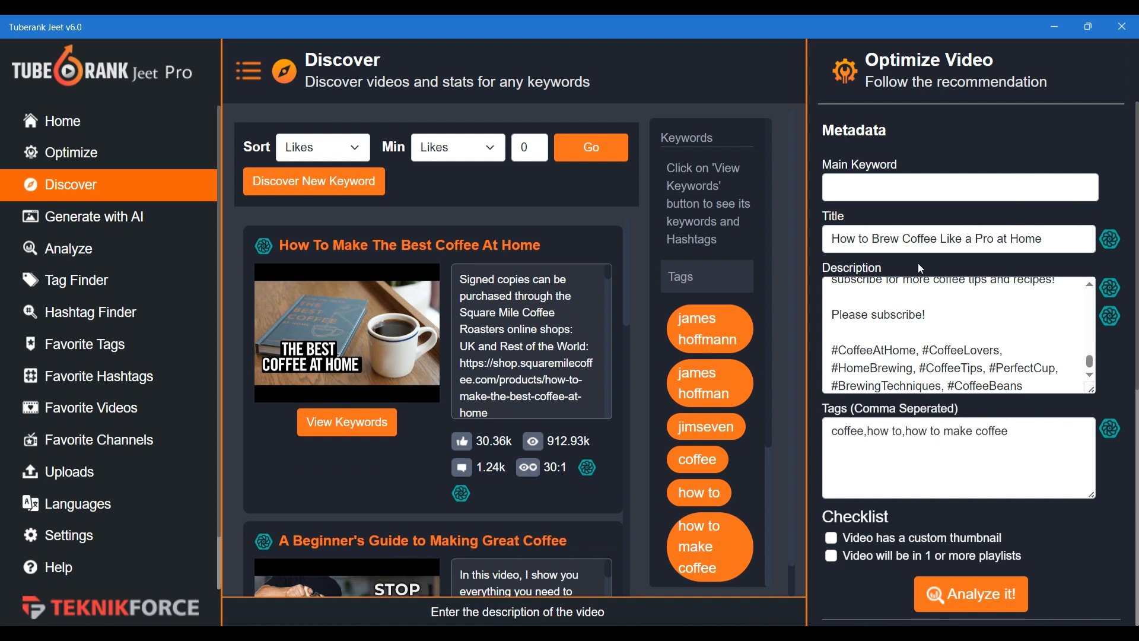
{"action": "type", "text": "Coffe"}
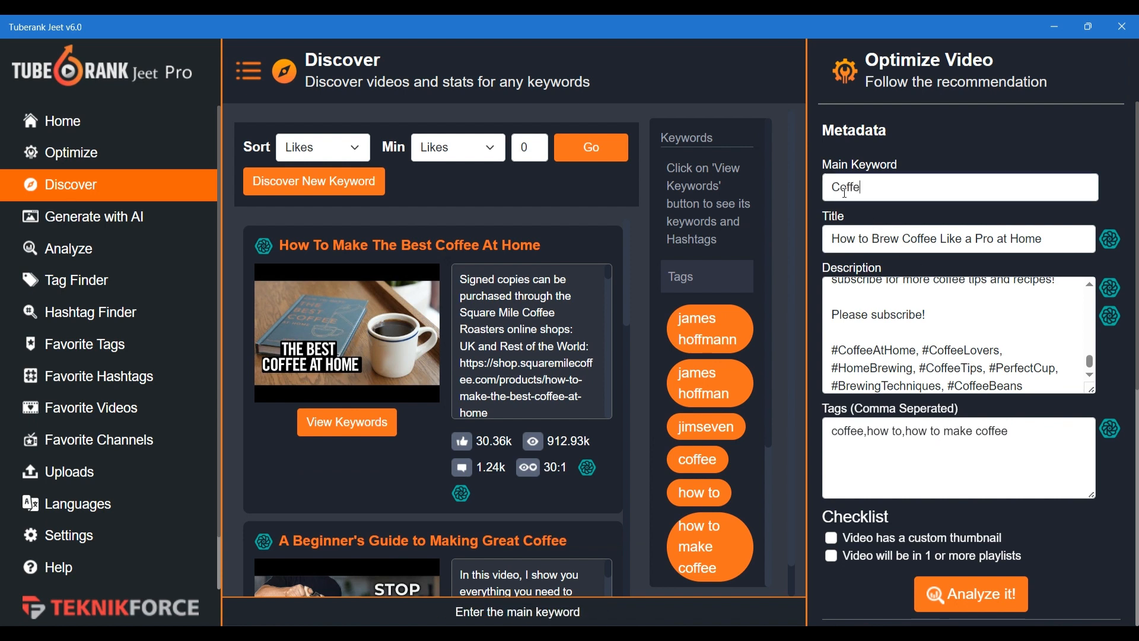
- Tick the custom thumbnail checklist item and analyze the video for an 87% score
{"action": "left_click", "coordinate": [831, 538]}
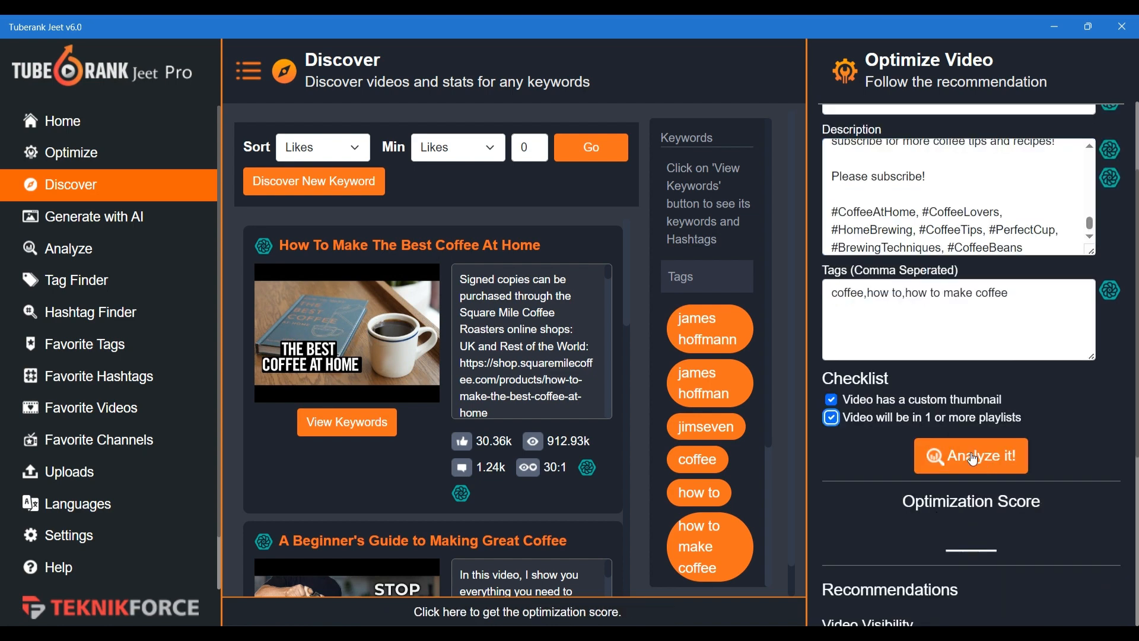
{"action": "left_click", "coordinate": [970, 456]}
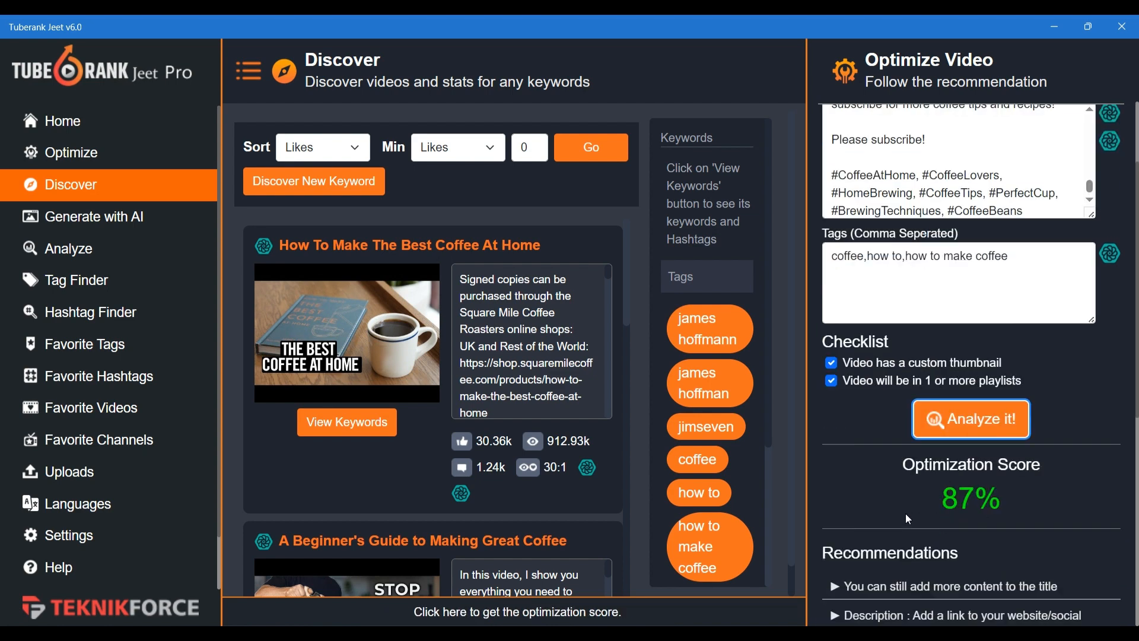
{"action": "scroll", "scroll_direction": "down", "scroll_amount": 3}
{"action": "type", "text": "Pl"}
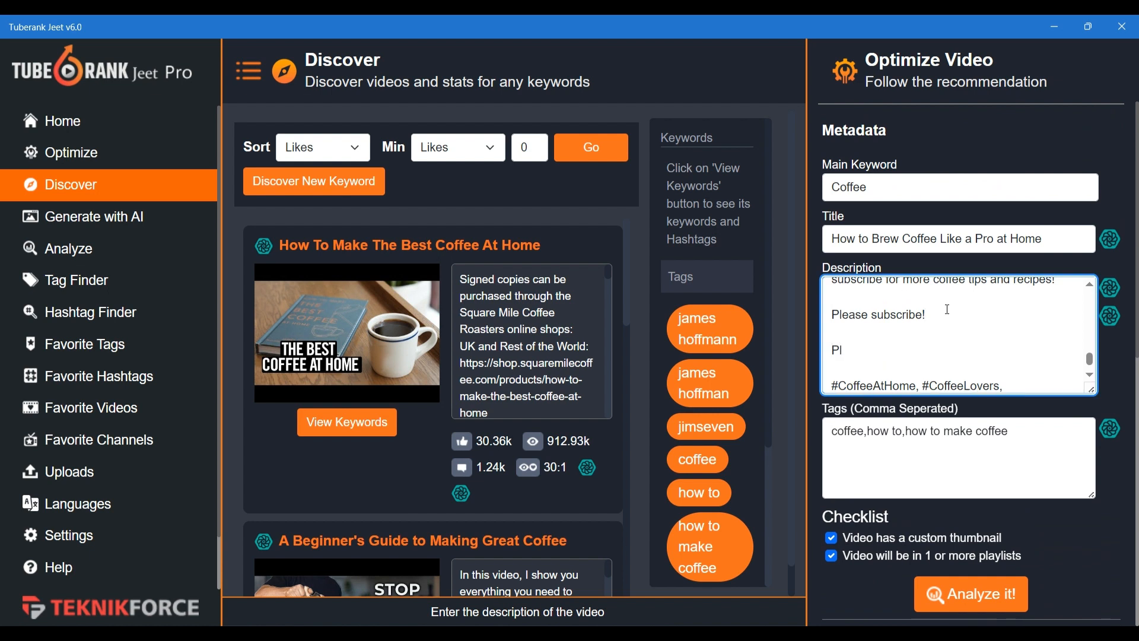
{"action": "type", "text": "Fo"}
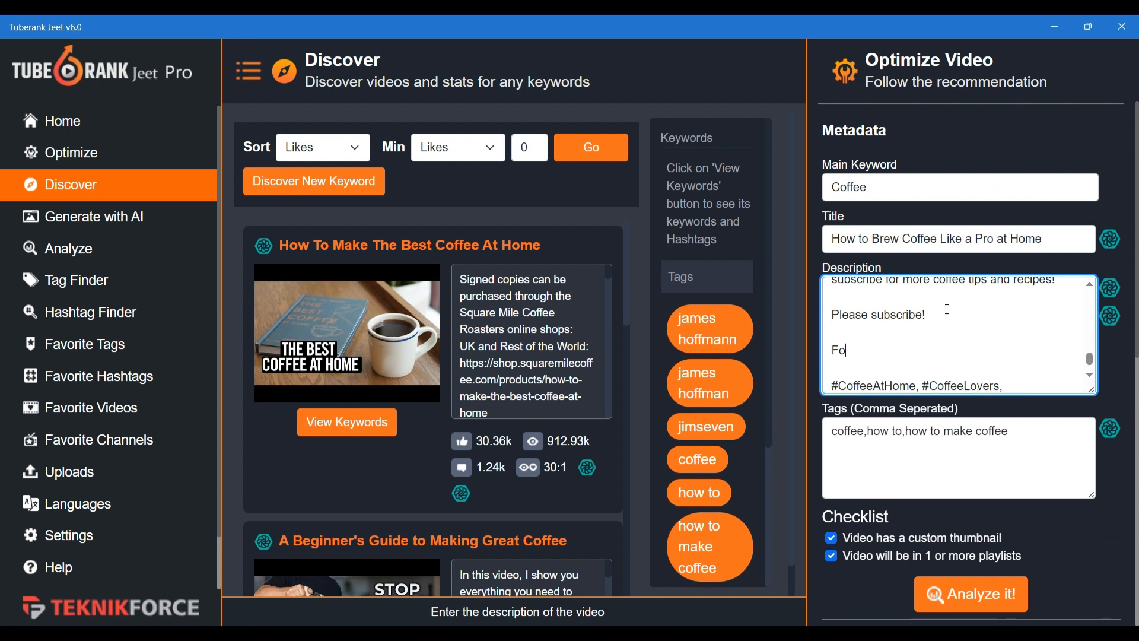
{"action": "type", "text": "llow me on"}
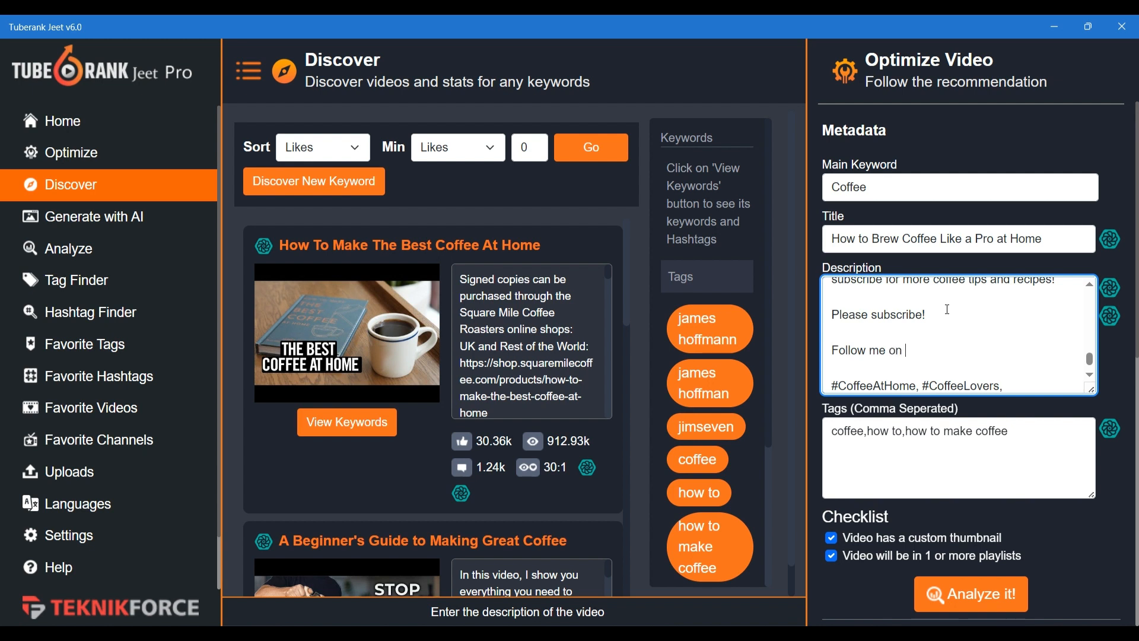
{"action": "type", "text": "Facebook !"}
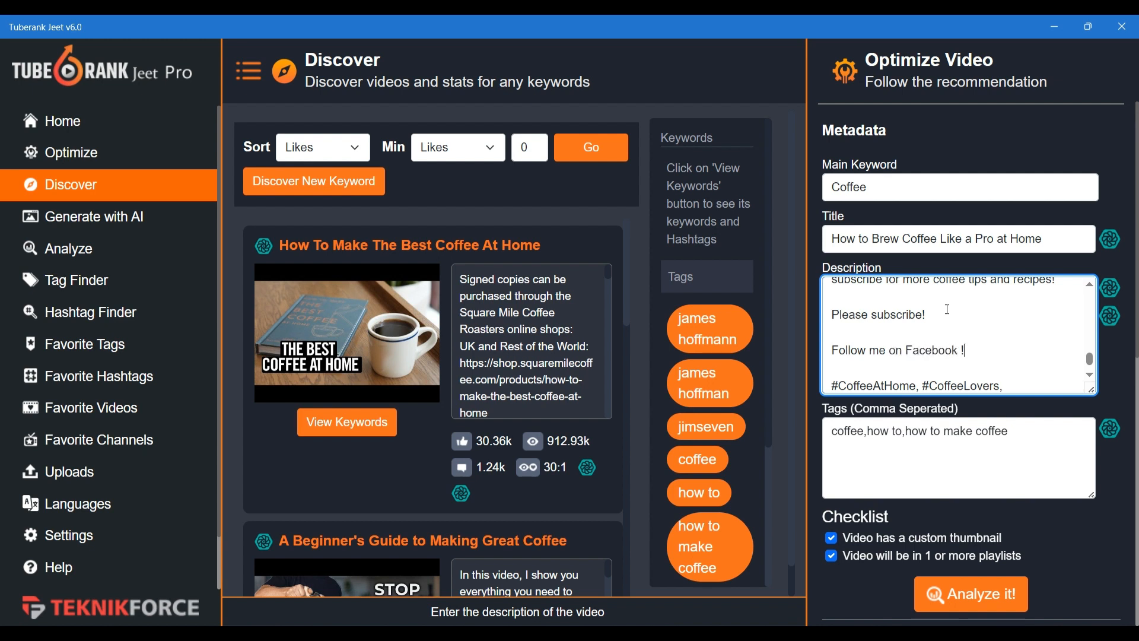
{"action": "type", "text": "https://www.facebook.com/teknikforce/"}
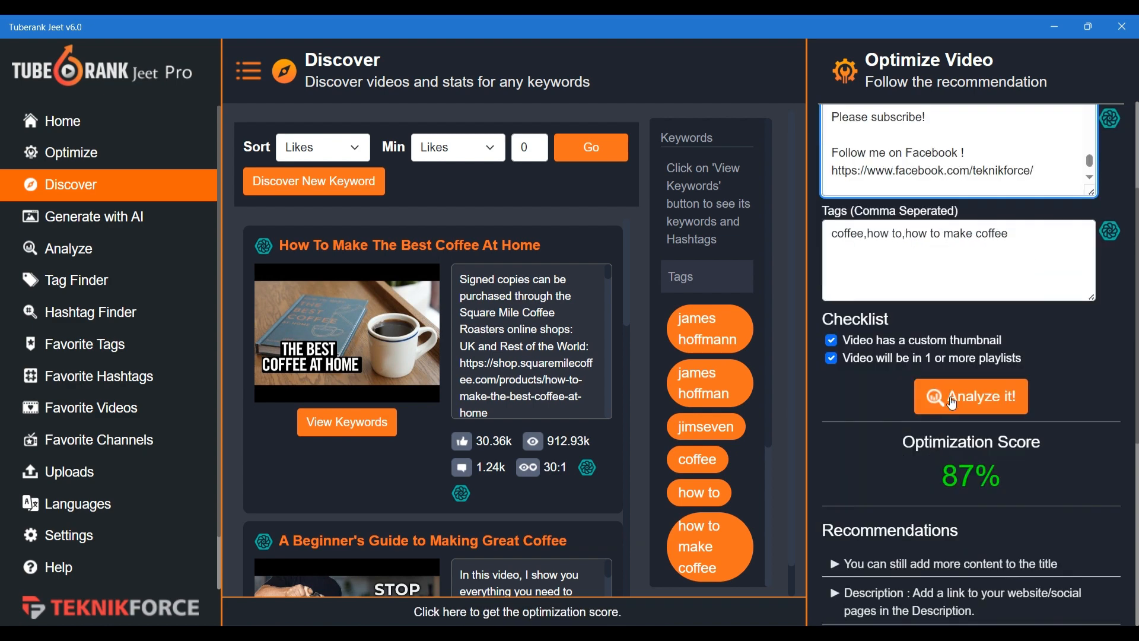
{"action": "left_click", "coordinate": [969, 397]}
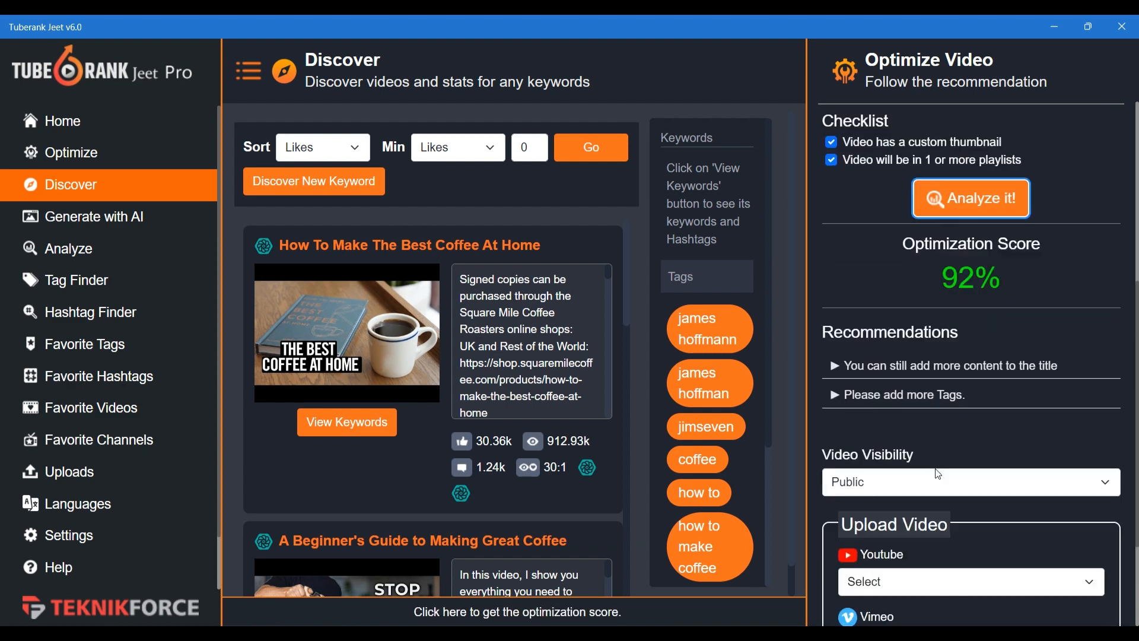
- Select the Dailymotion channel in the Upload Video section as the destination, visibility Public
{"action": "scroll", "scroll_direction": "down", "scroll_amount": 3}
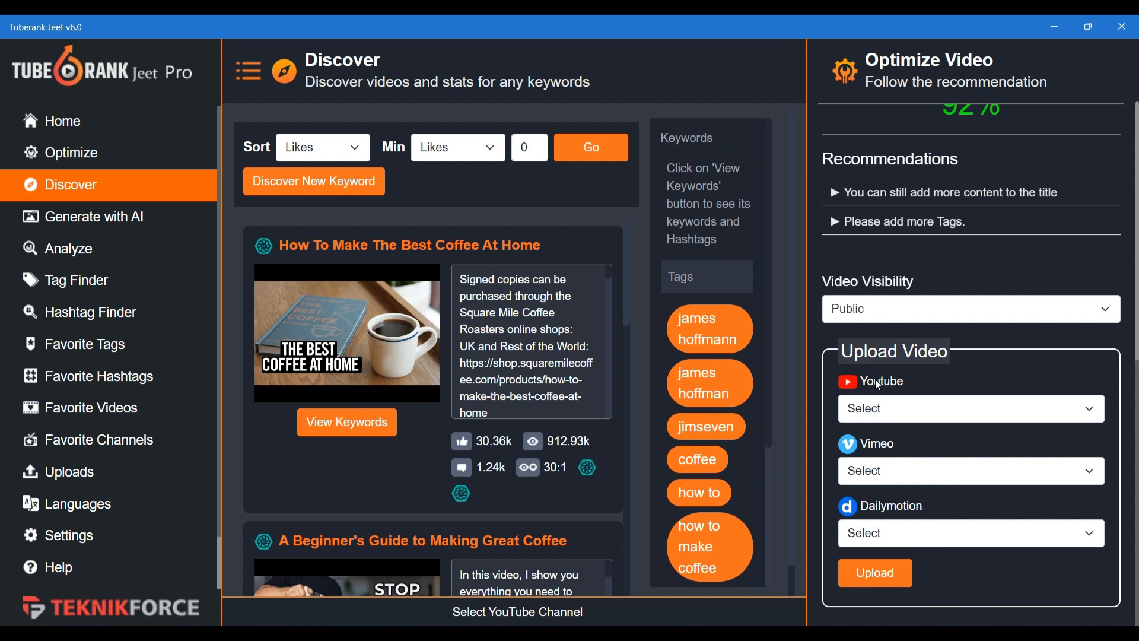
{"action": "mouse_move", "coordinate": [870, 512]}
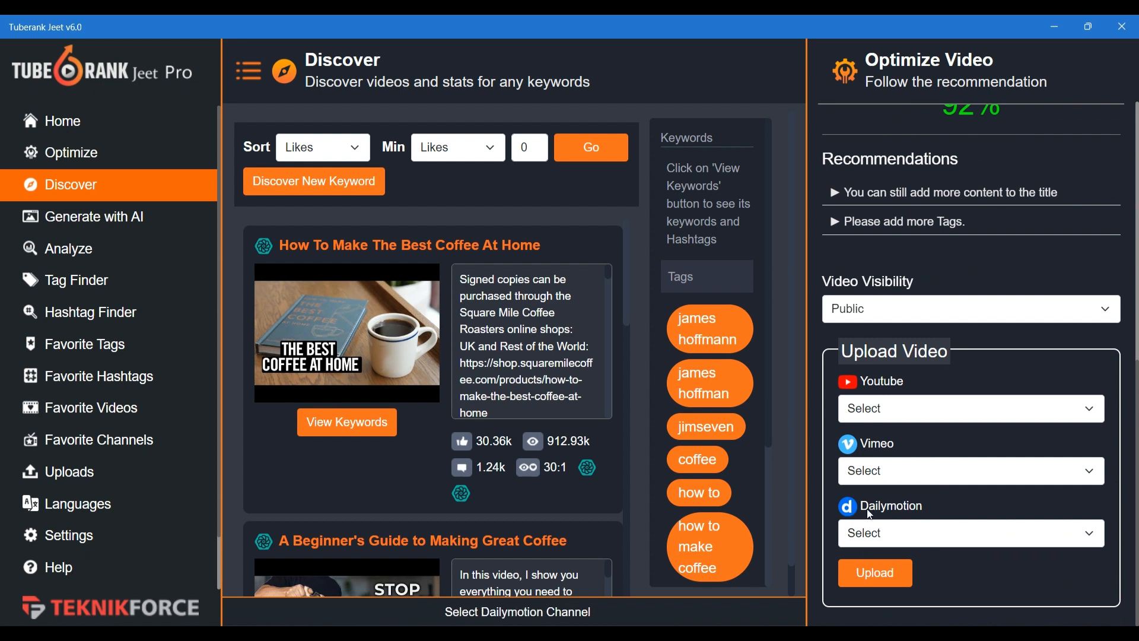
{"action": "mouse_move", "coordinate": [904, 545]}
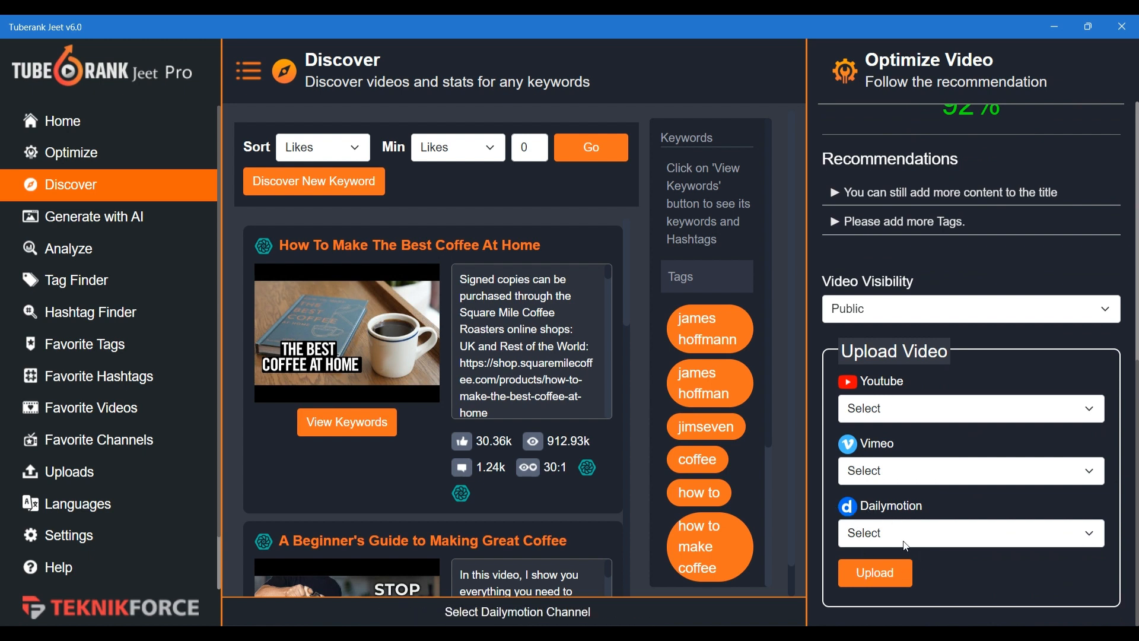
{"action": "left_click", "coordinate": [969, 532]}
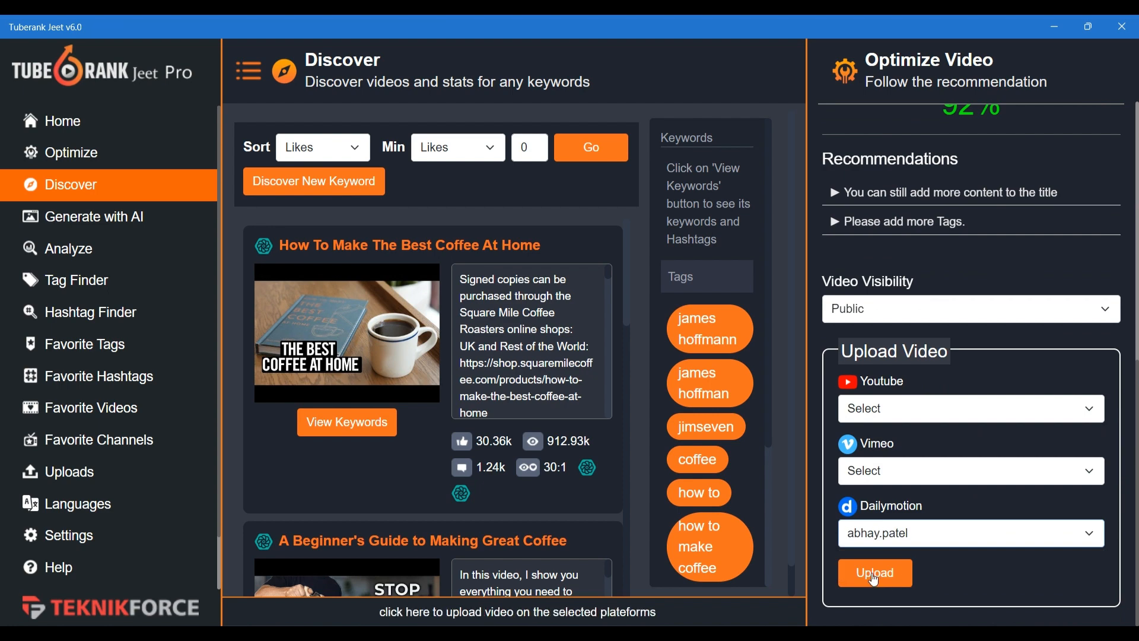
- Upload the coffee video file from the Downloads folder to the Dailymotion account
{"action": "left_click", "coordinate": [874, 572]}
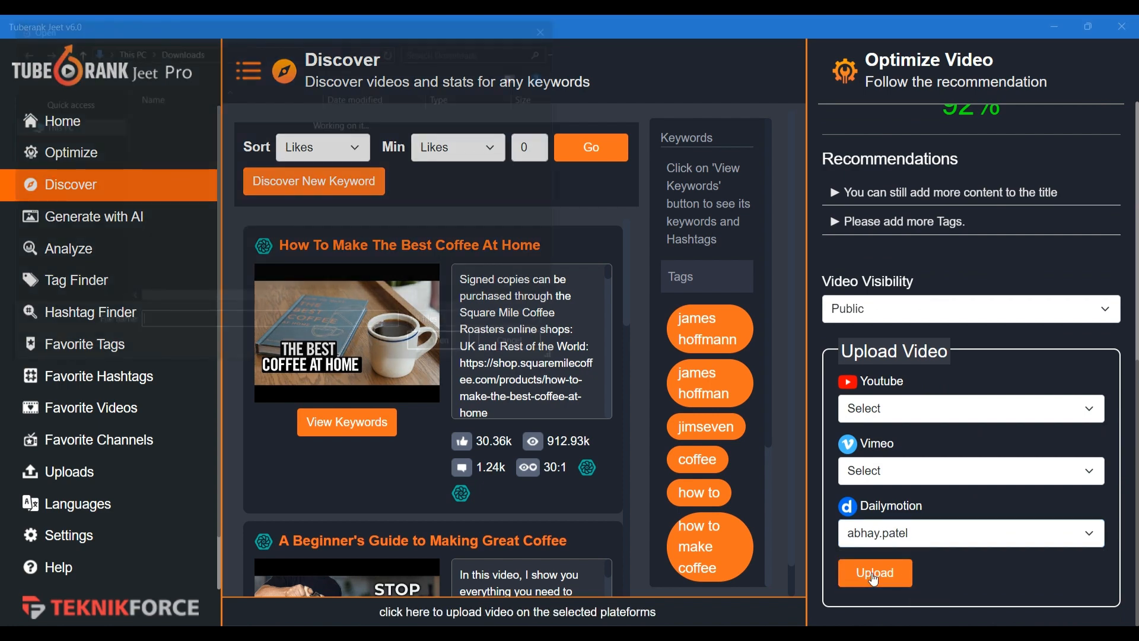
{"action": "left_click", "coordinate": [875, 572]}
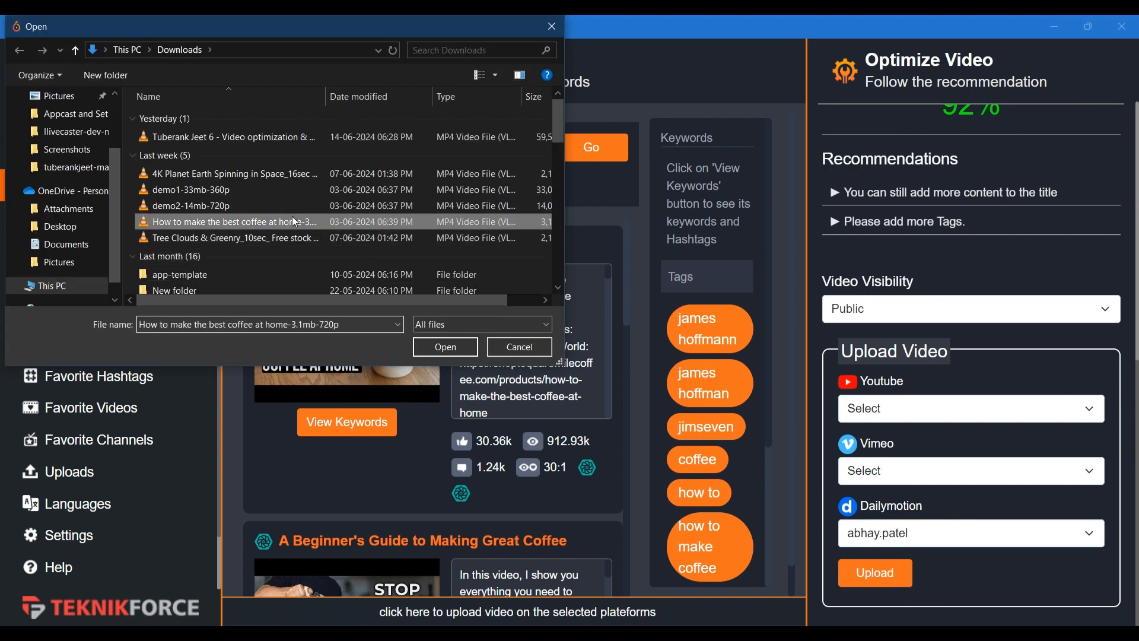
{"action": "left_click", "coordinate": [444, 347]}
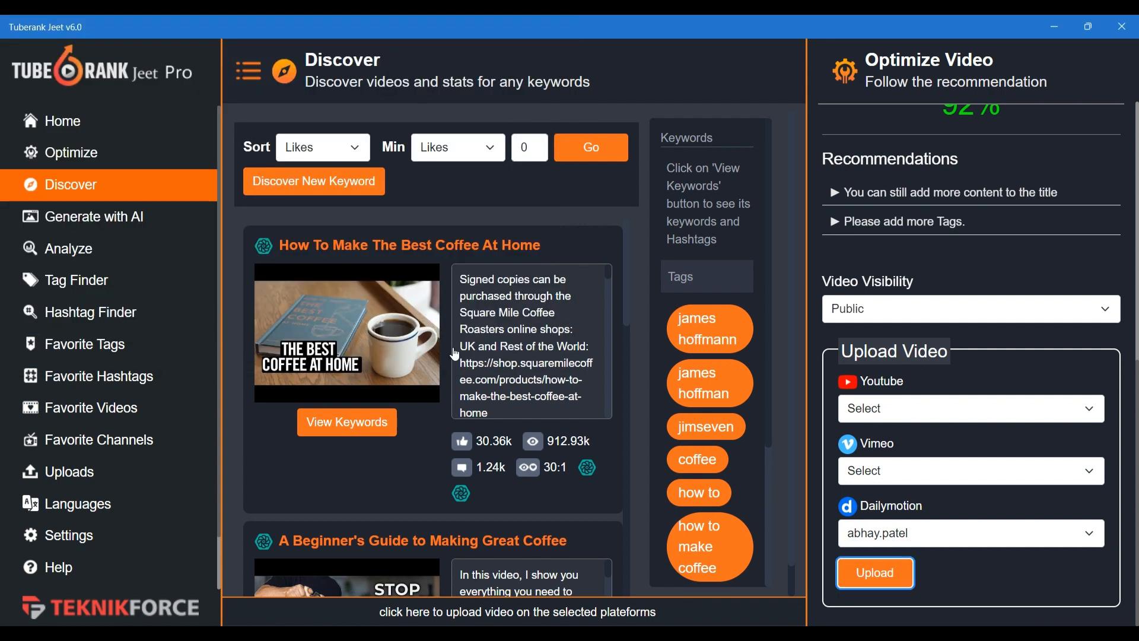
{"action": "left_click", "coordinate": [874, 572]}
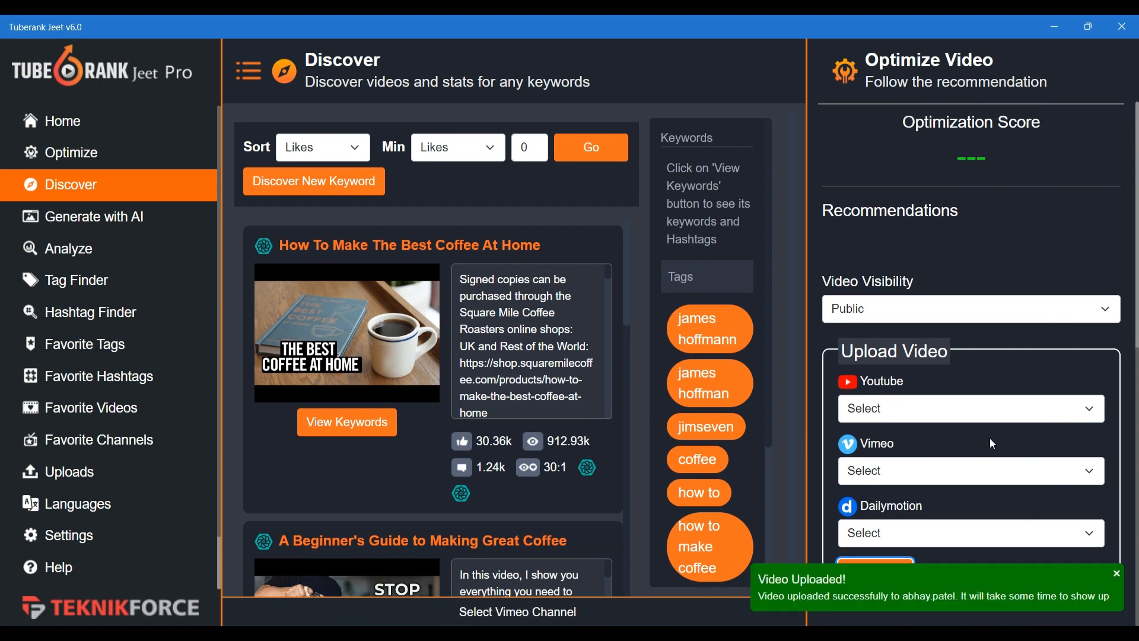
{"action": "mouse_move", "coordinate": [69, 471]}
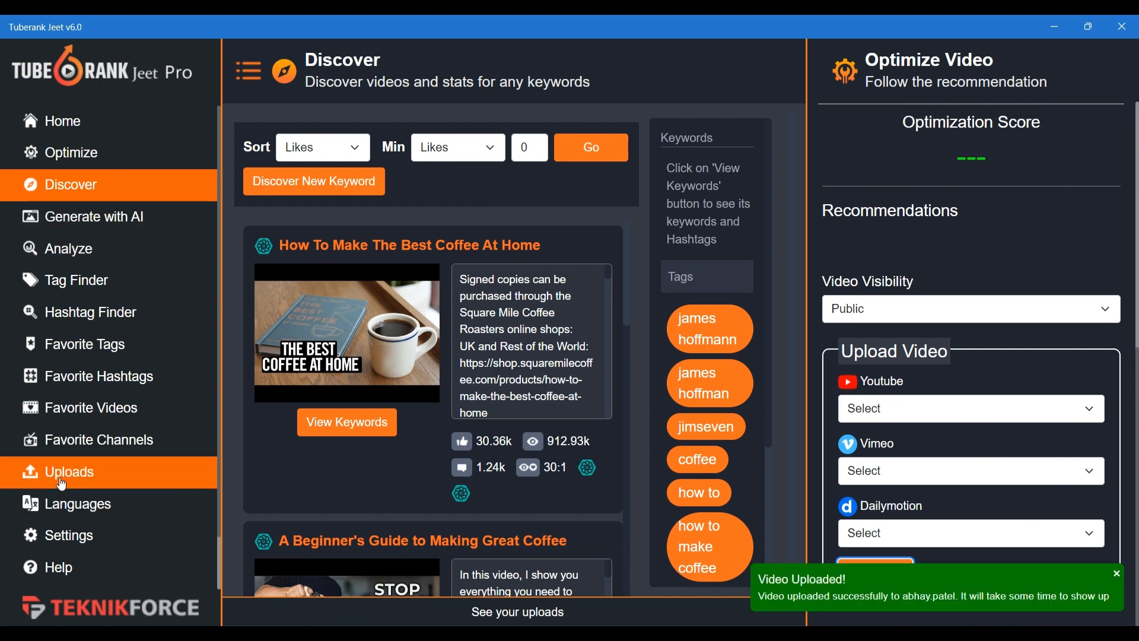
- Show the Uploads report listing 'How to Brew Coffee Like a Pro at Home' on Dailymotion, panel collapsed
{"action": "left_click", "coordinate": [69, 471]}
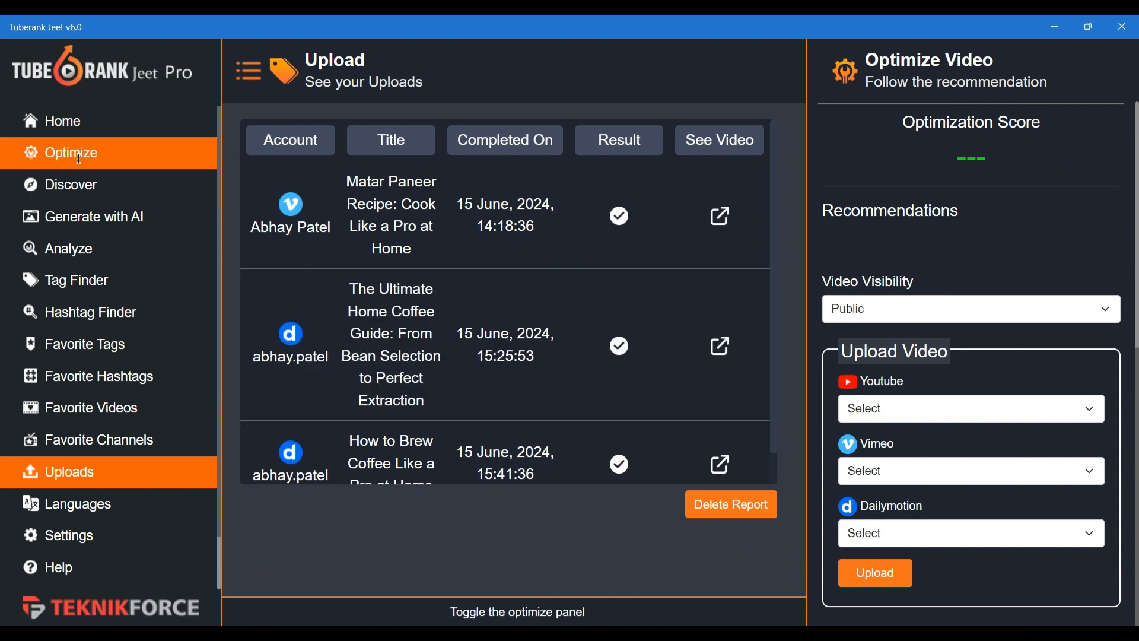
{"action": "left_click", "coordinate": [517, 613]}
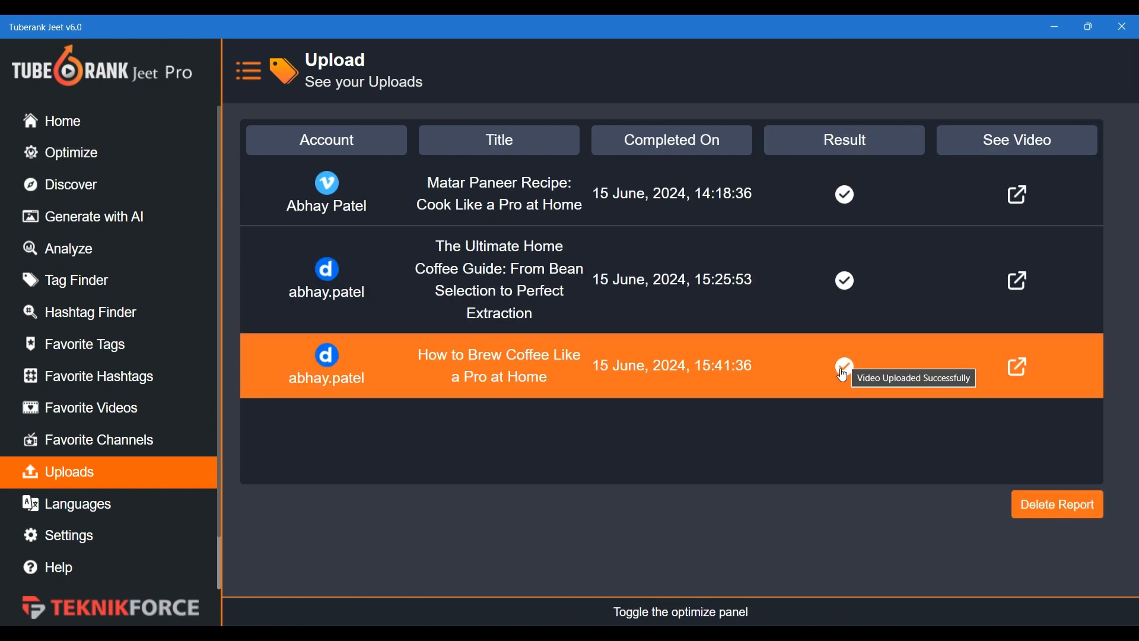
{"action": "mouse_move", "coordinate": [843, 370]}
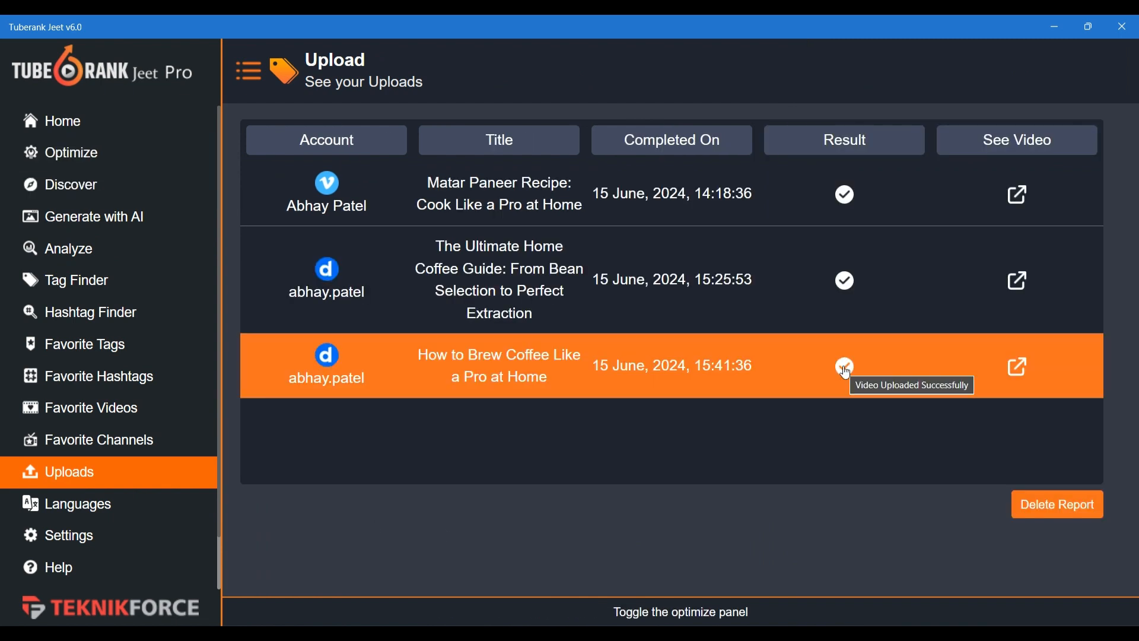
{"action": "mouse_move", "coordinate": [750, 525]}
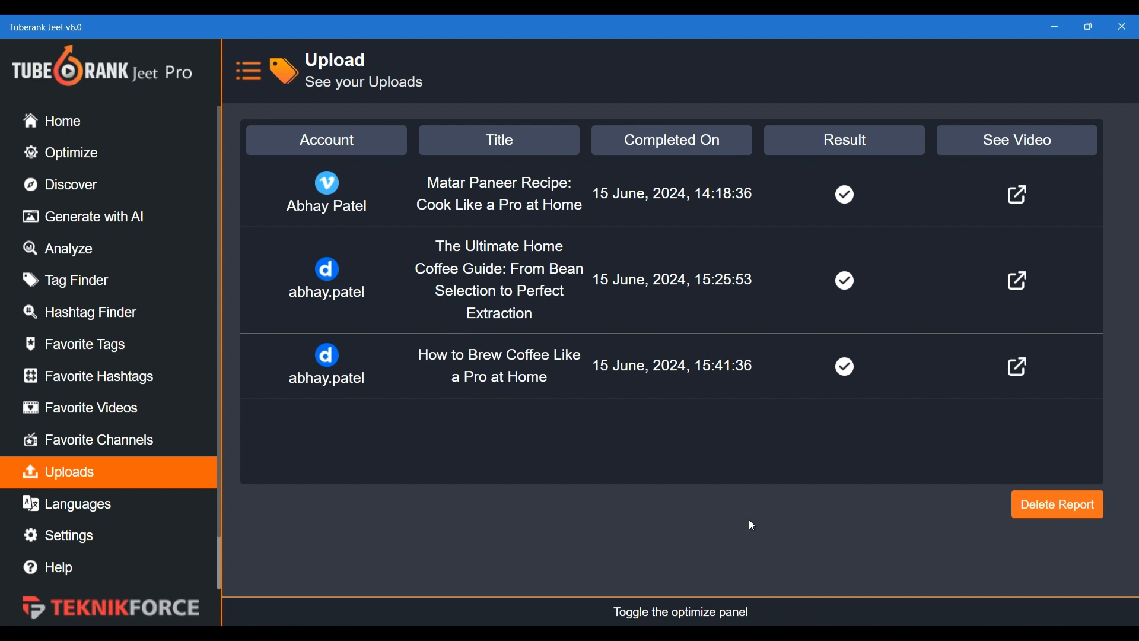